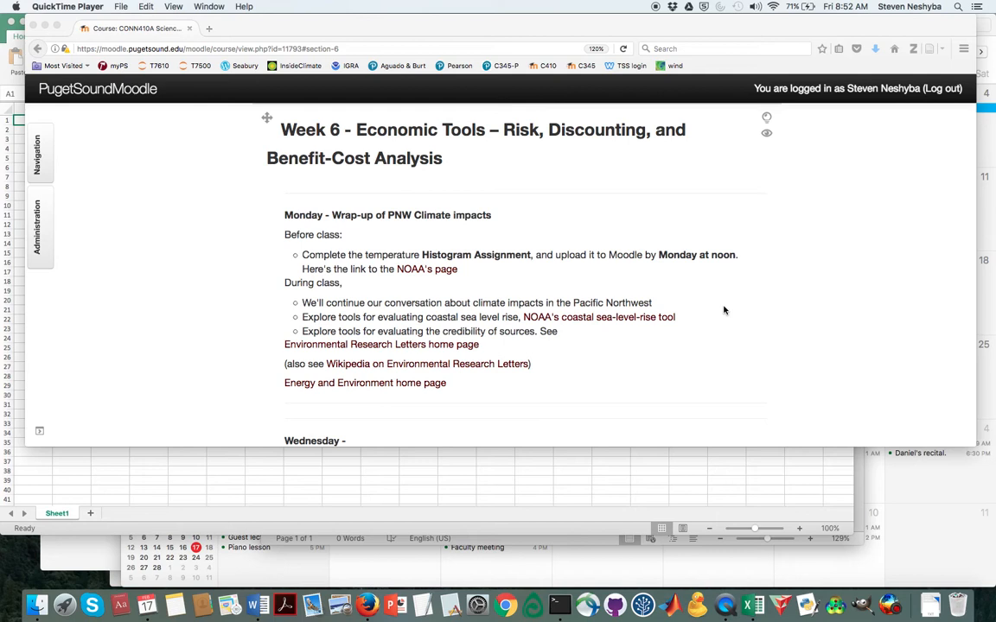
{"action": "mouse_move", "coordinate": [637, 270]}
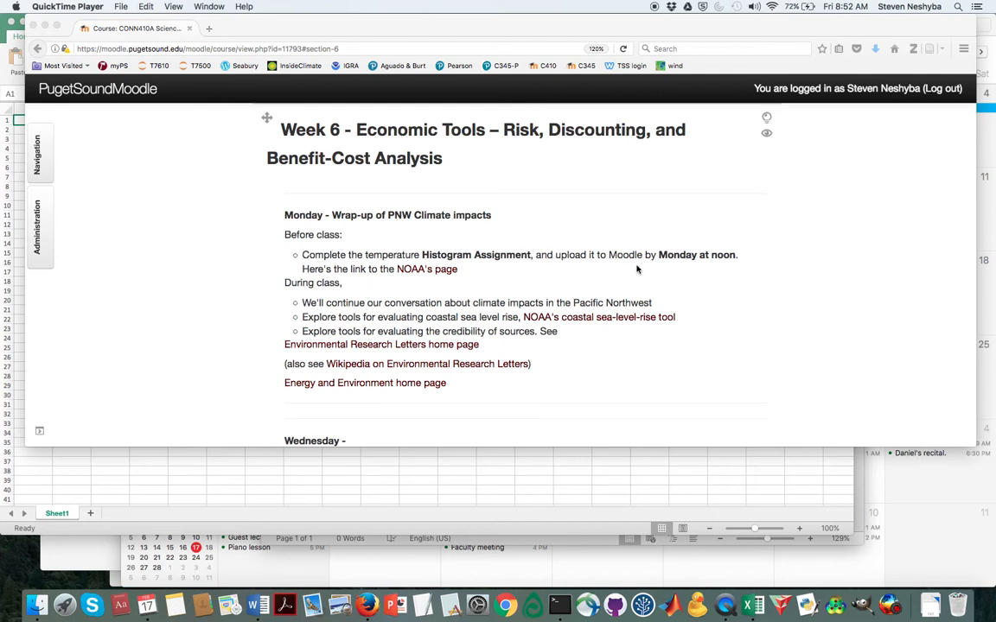
Open NOAA's GMD Data Archive from the course link and follow Station Meteorology
{"action": "scroll", "scroll_direction": "up", "scroll_amount": 3}
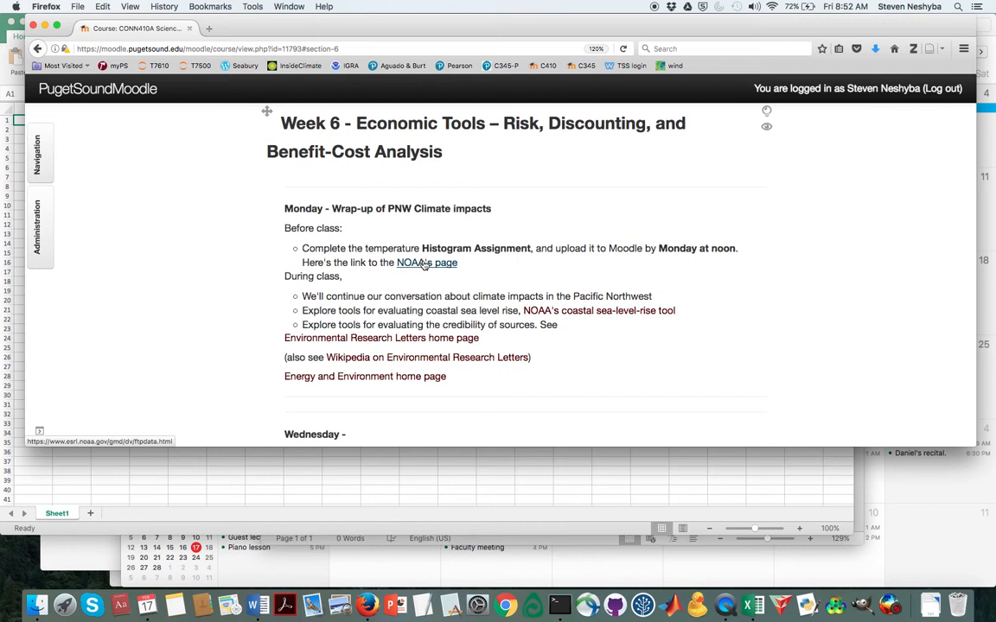
{"action": "left_click", "coordinate": [426, 262]}
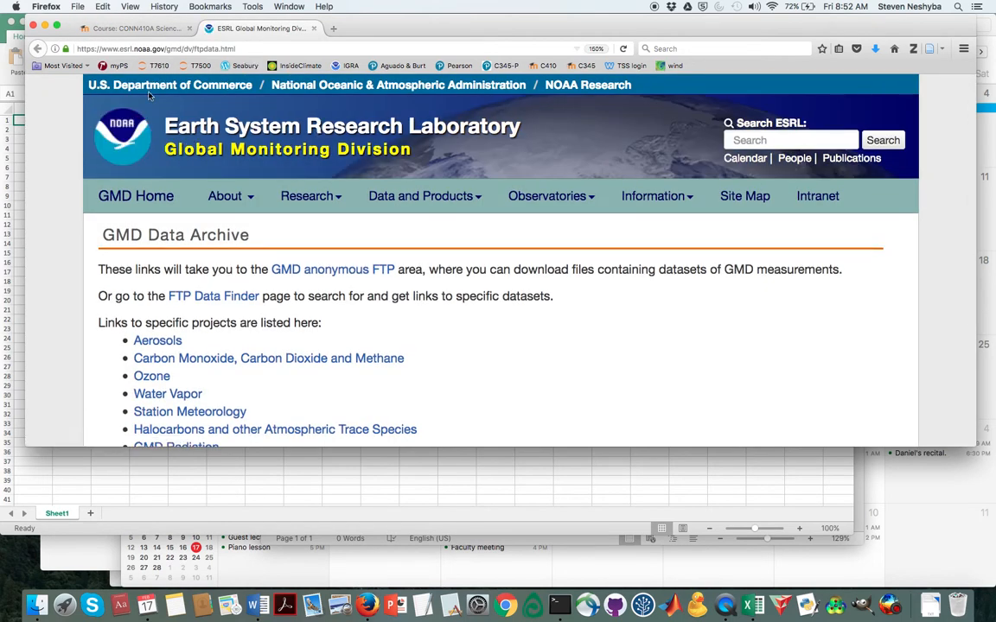
{"action": "scroll", "scroll_direction": "down", "scroll_amount": 3}
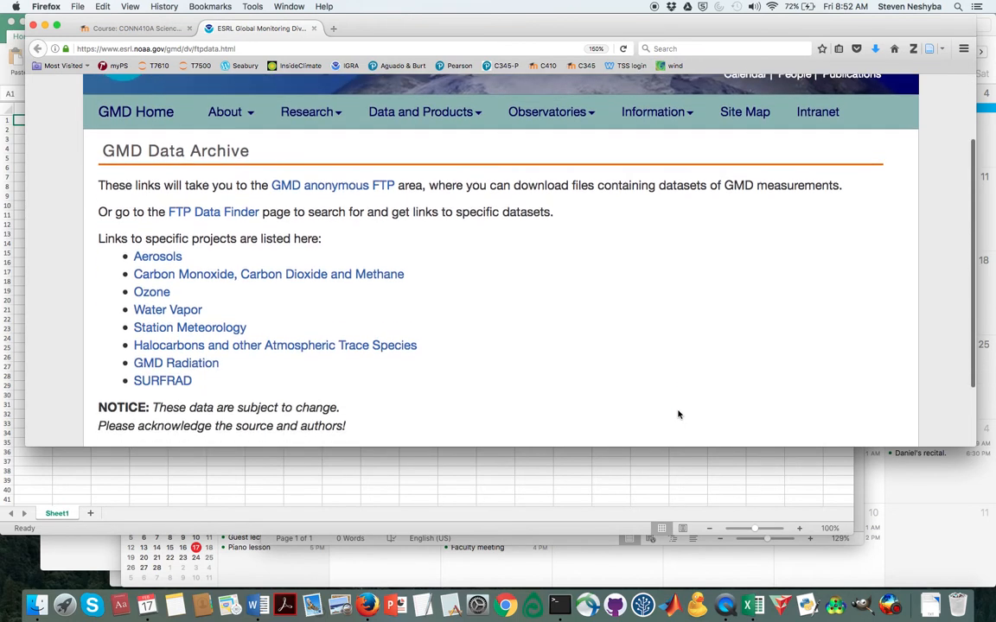
{"action": "left_click", "coordinate": [190, 314]}
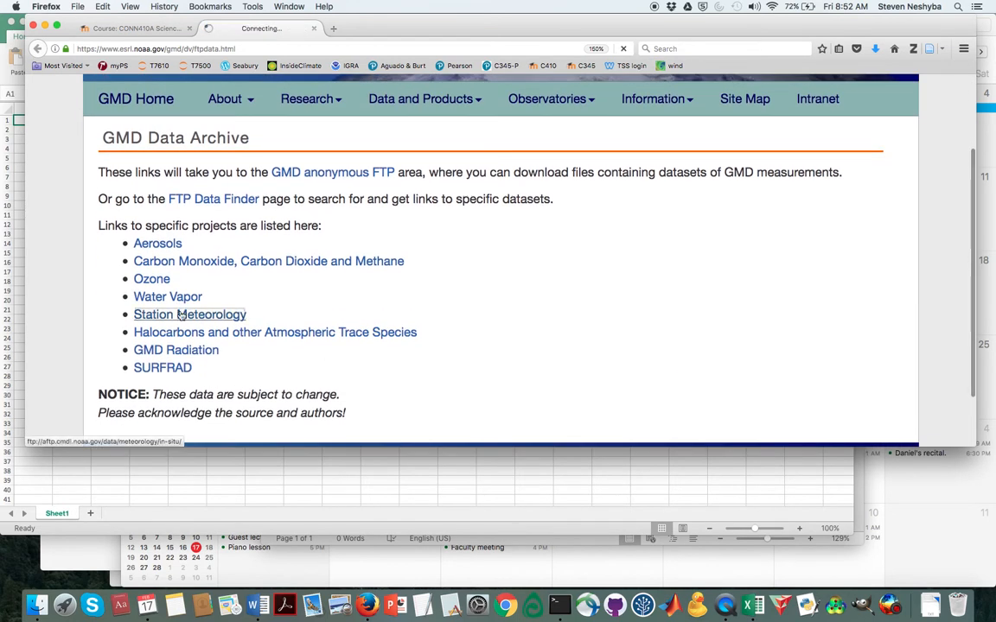
View the README in the in-situ meteorology FTP index, then return to the station folders
{"action": "left_click", "coordinate": [189, 314]}
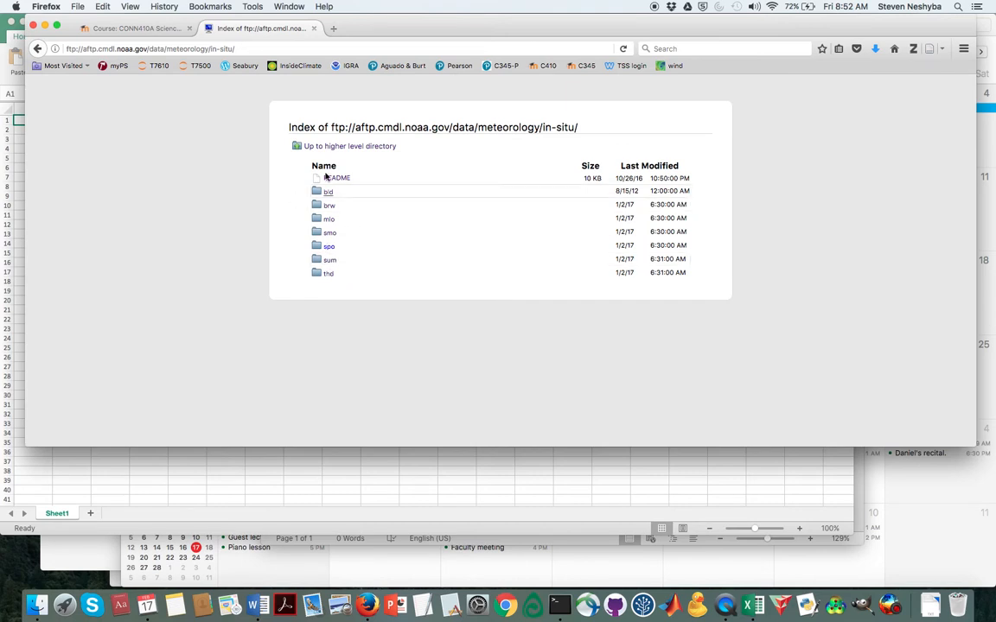
{"action": "mouse_move", "coordinate": [329, 273]}
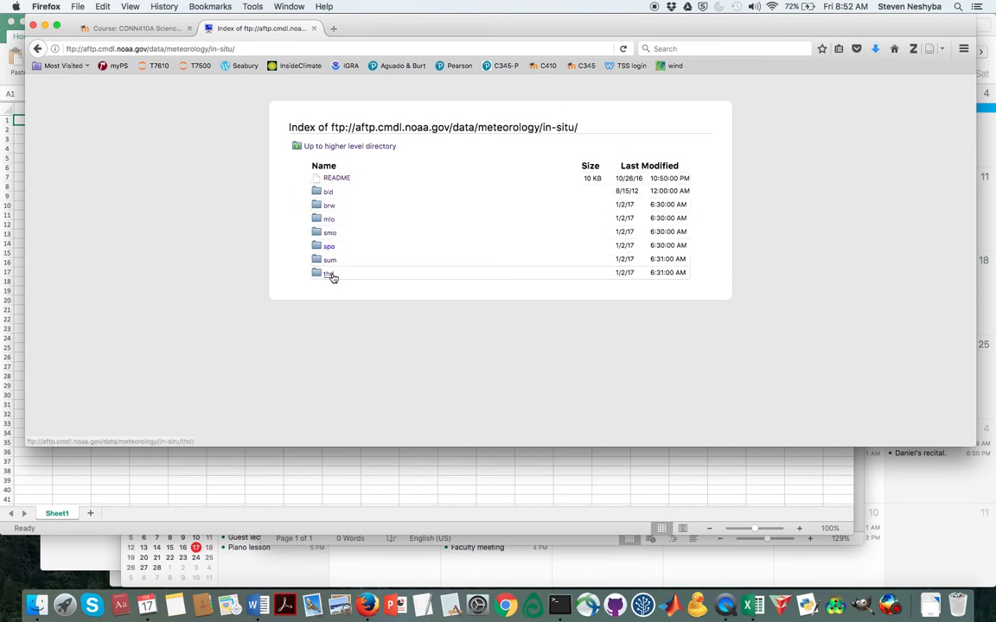
{"action": "mouse_move", "coordinate": [329, 249]}
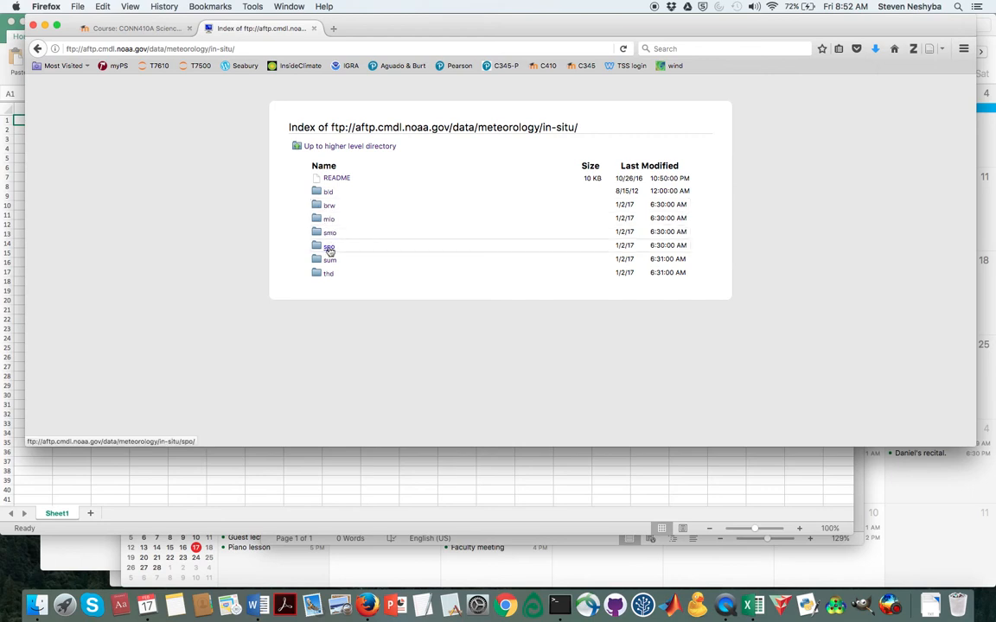
{"action": "left_click", "coordinate": [336, 178]}
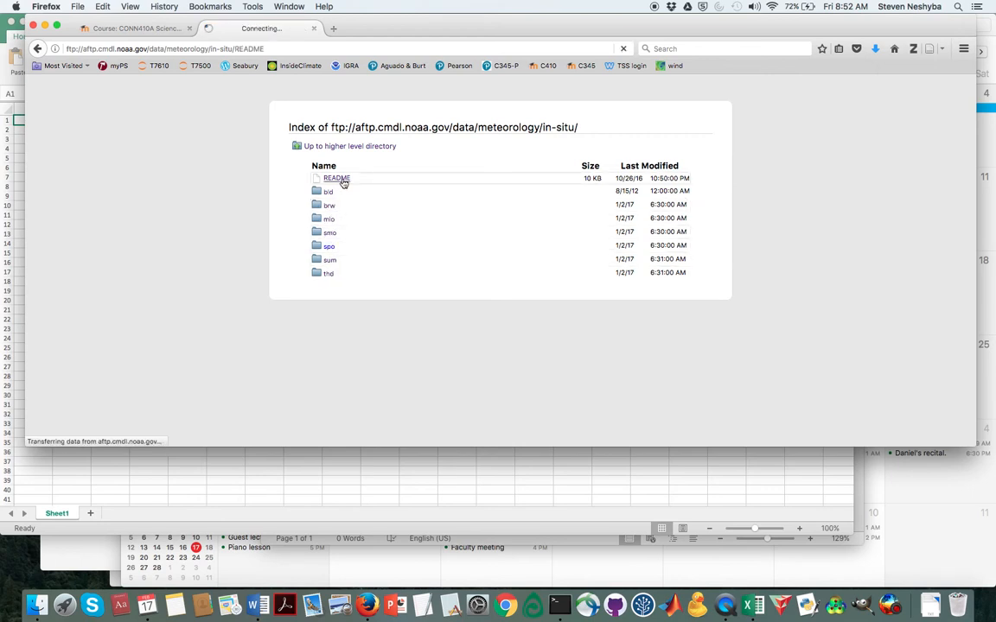
{"action": "left_click", "coordinate": [336, 178]}
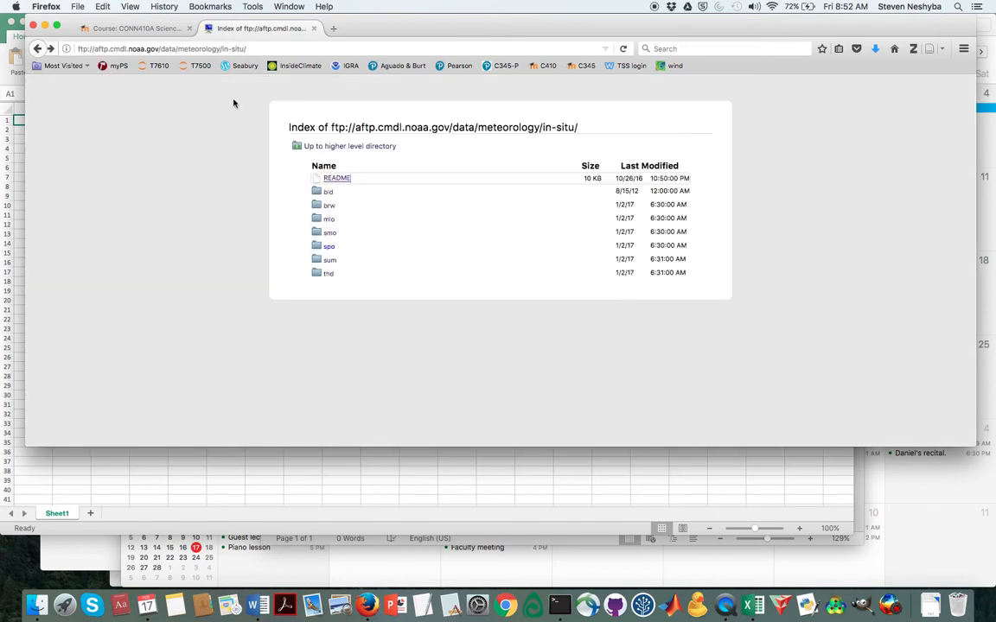
{"action": "mouse_move", "coordinate": [469, 275]}
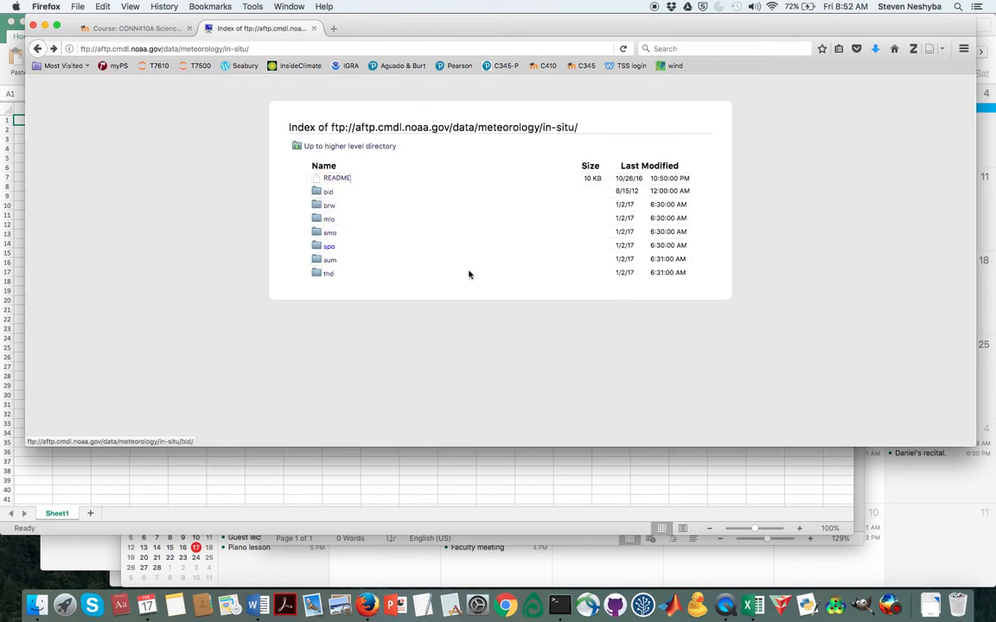
{"action": "mouse_move", "coordinate": [488, 280]}
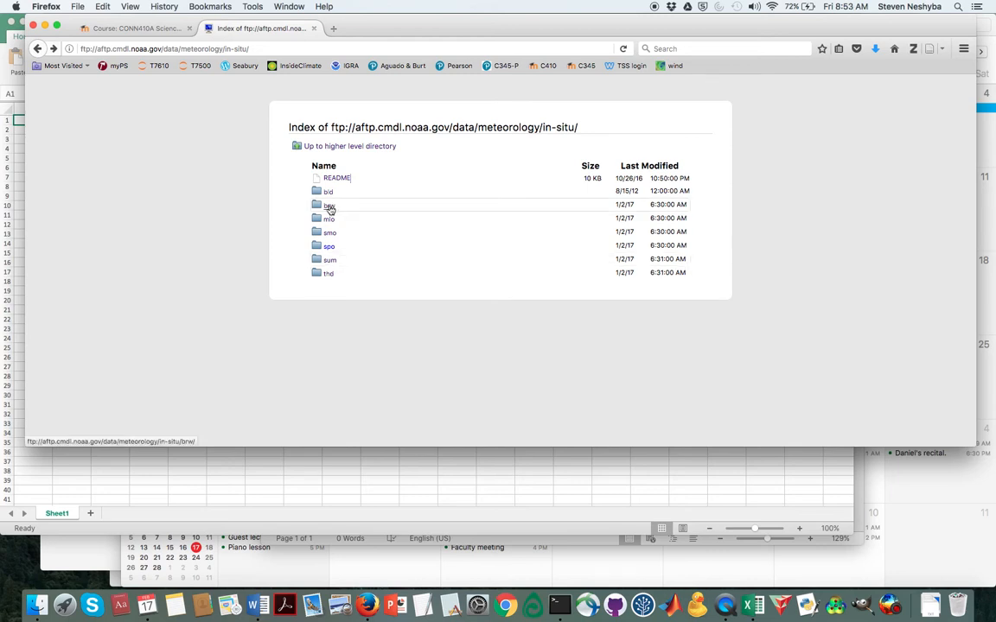
Open the brw station folder and its 1988 yearly folder
{"action": "left_click", "coordinate": [330, 204]}
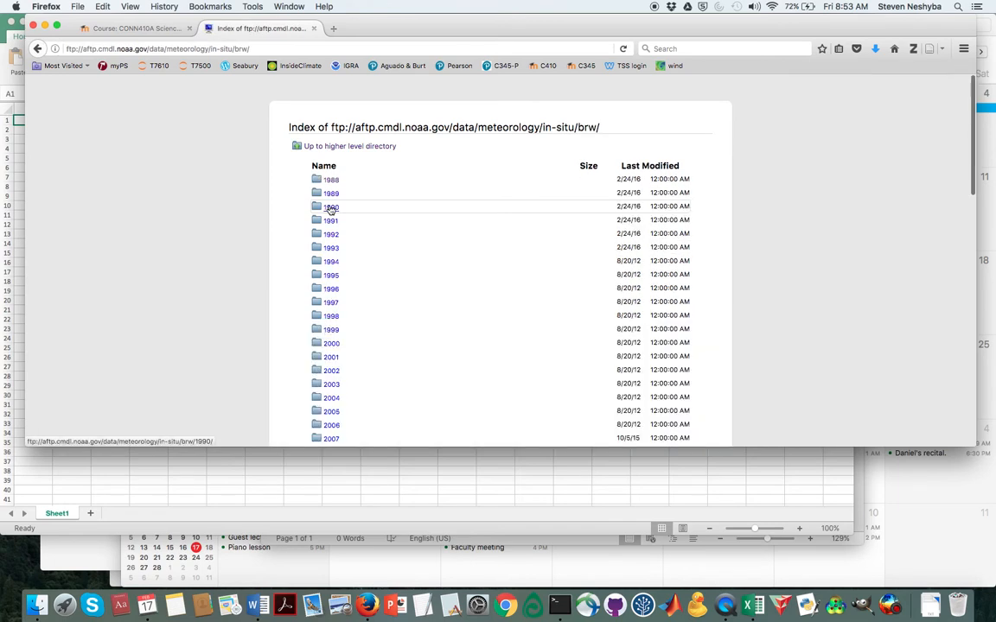
{"action": "mouse_move", "coordinate": [401, 203]}
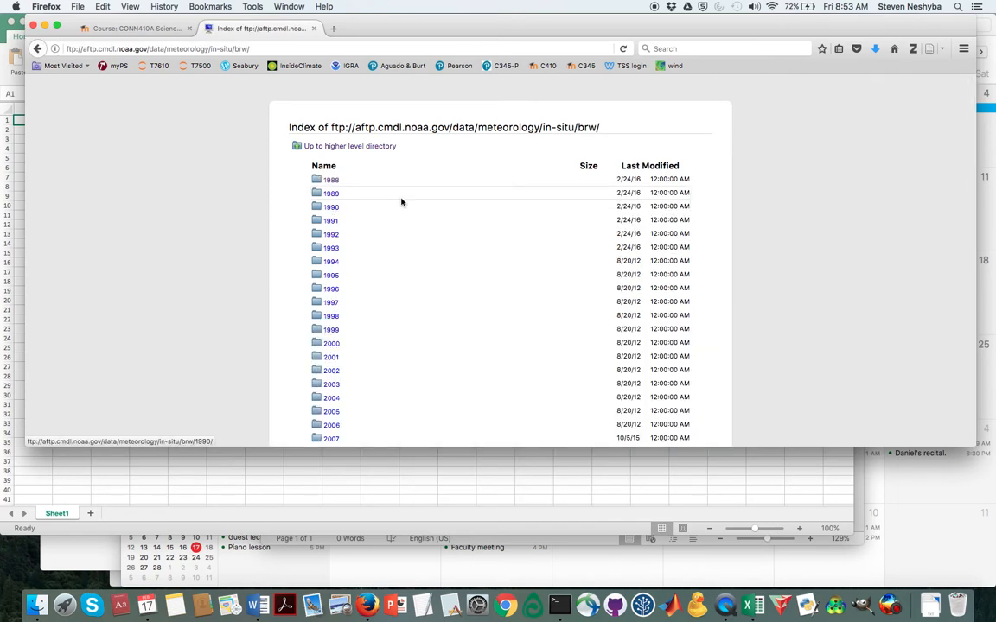
{"action": "scroll", "scroll_direction": "down", "scroll_amount": 3}
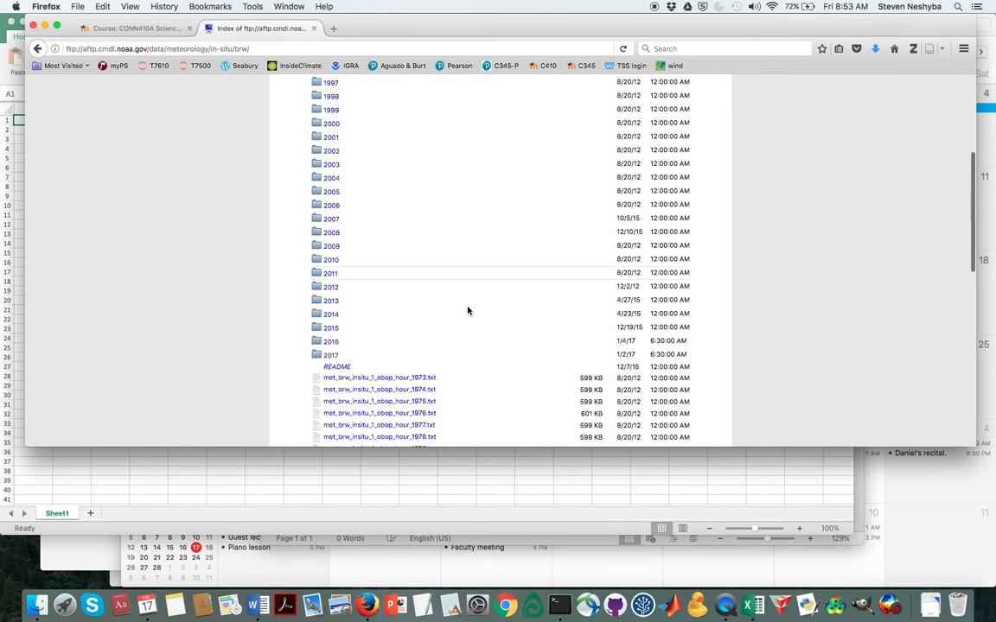
{"action": "mouse_move", "coordinate": [350, 347]}
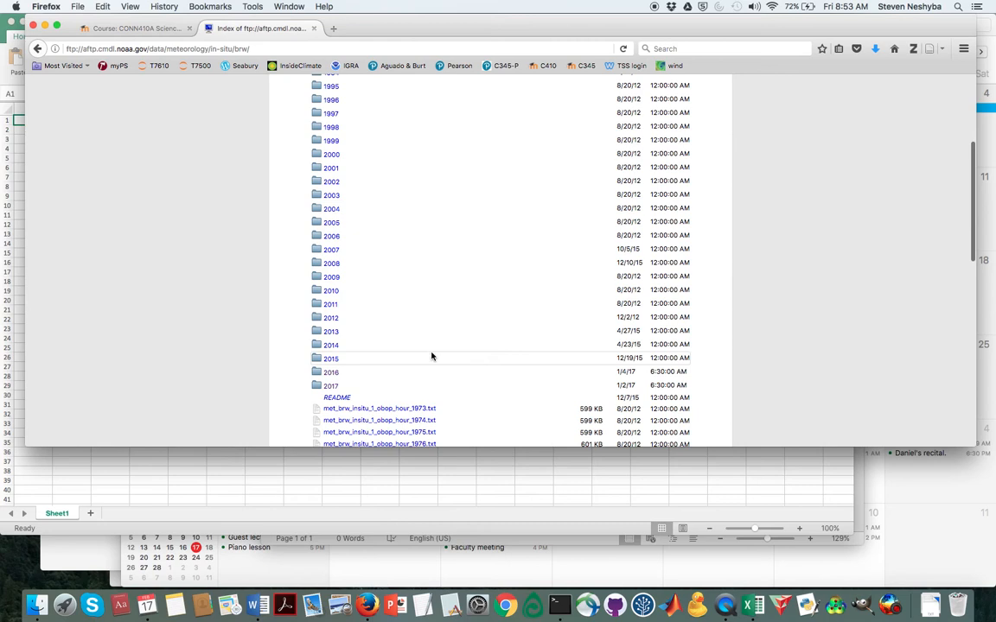
{"action": "scroll", "scroll_direction": "up", "scroll_amount": 3}
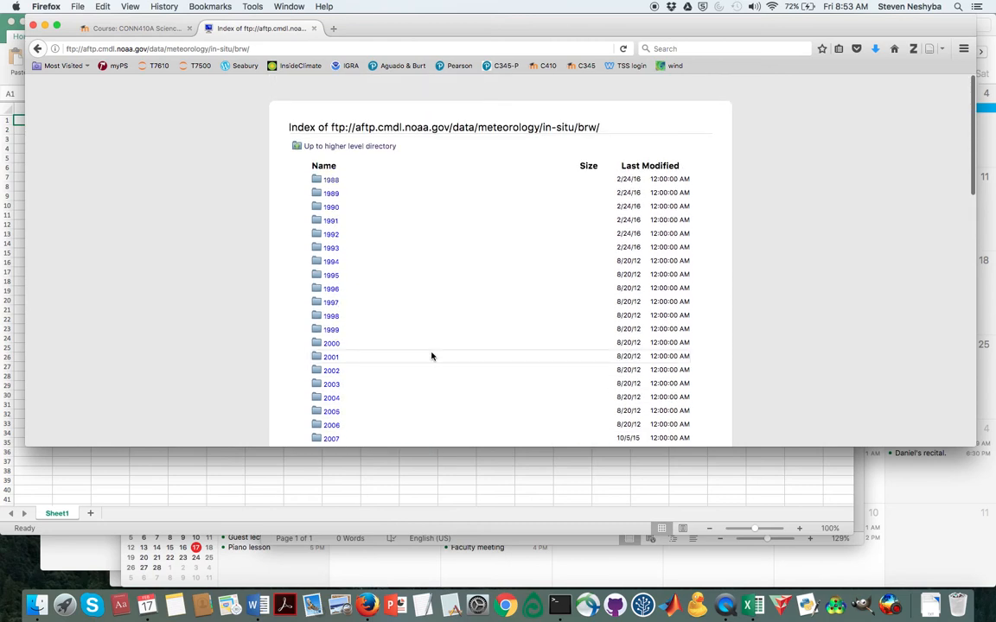
{"action": "left_click", "coordinate": [331, 179]}
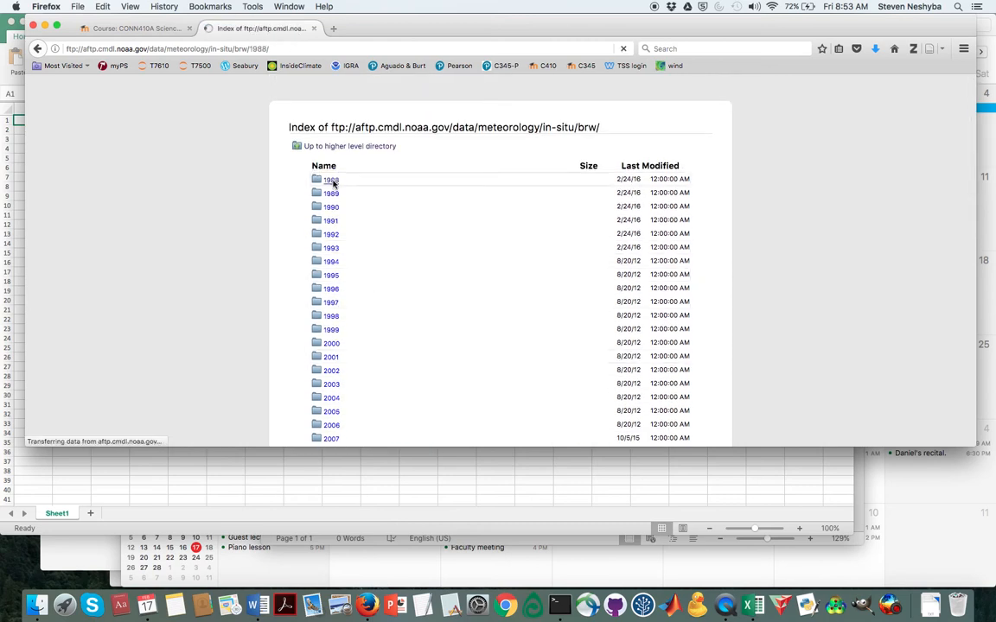
{"action": "left_click", "coordinate": [331, 179]}
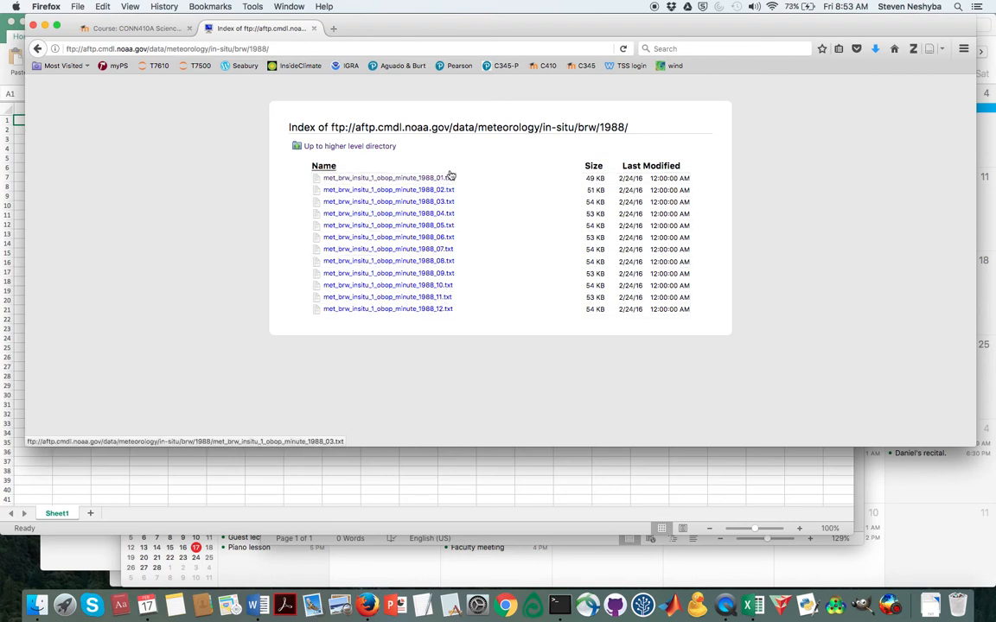
{"action": "mouse_move", "coordinate": [445, 320]}
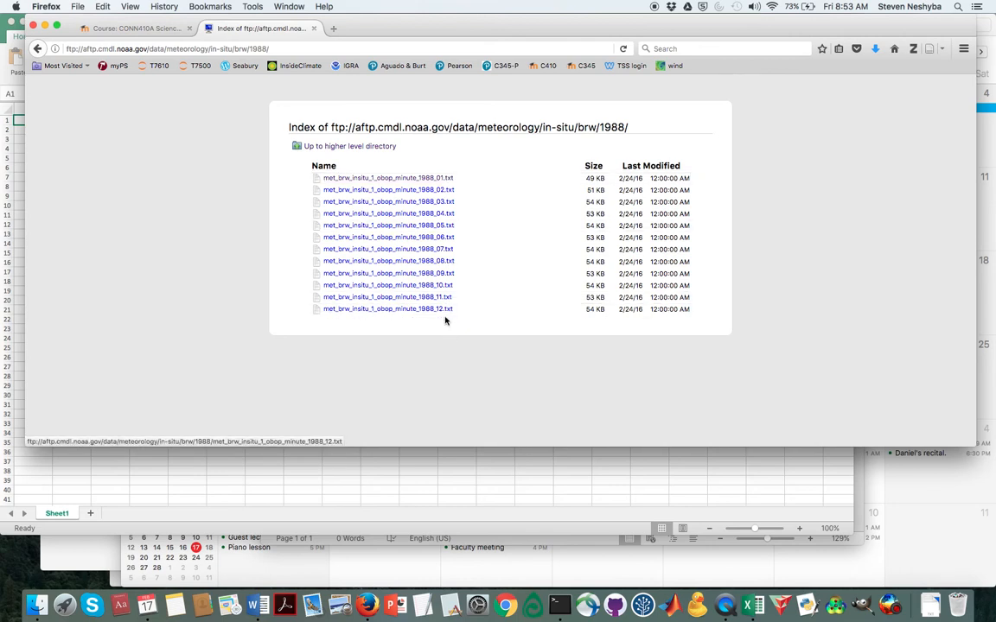
{"action": "mouse_move", "coordinate": [526, 187]}
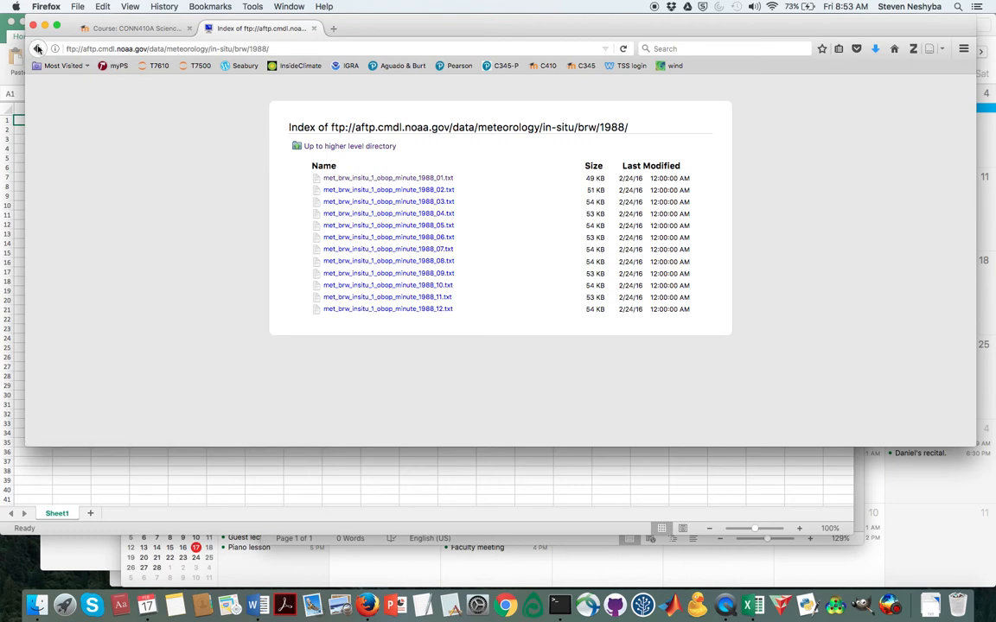
Browse the 2016 folder, then return to the 1988 folder
{"action": "left_click", "coordinate": [349, 145]}
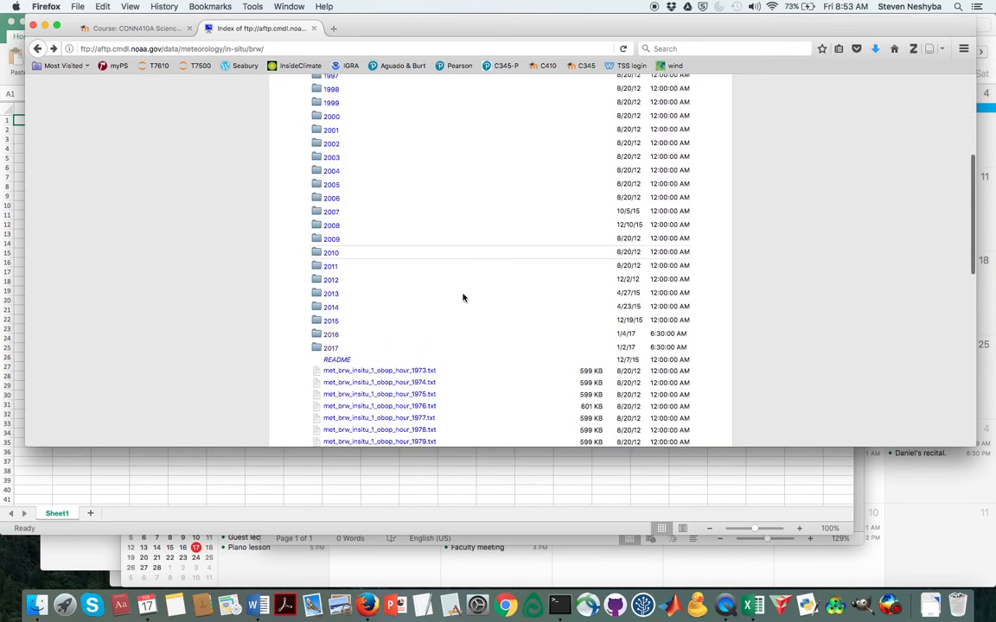
{"action": "left_click", "coordinate": [331, 335]}
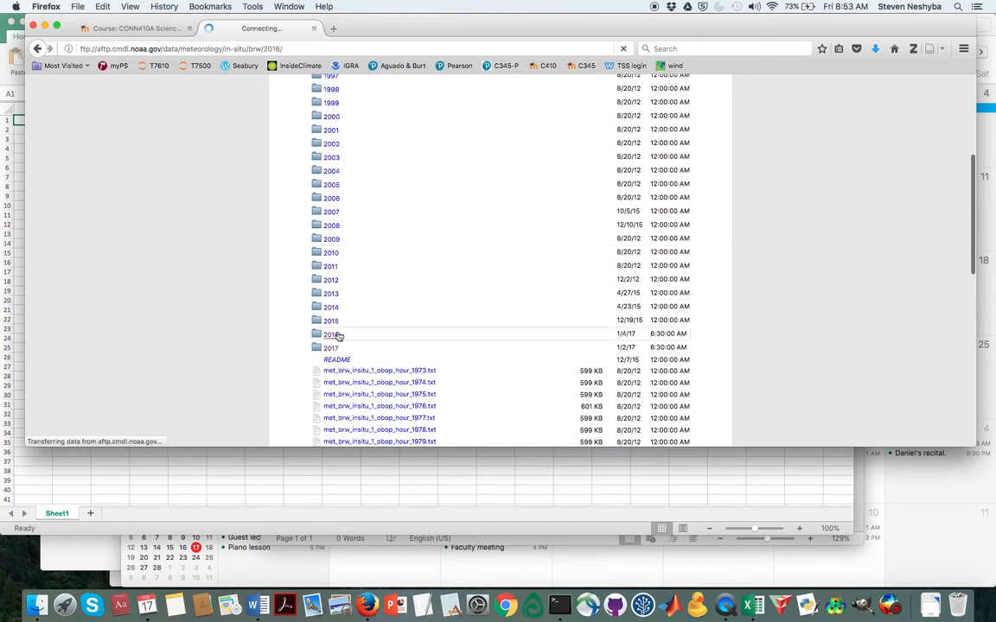
{"action": "left_click", "coordinate": [331, 333]}
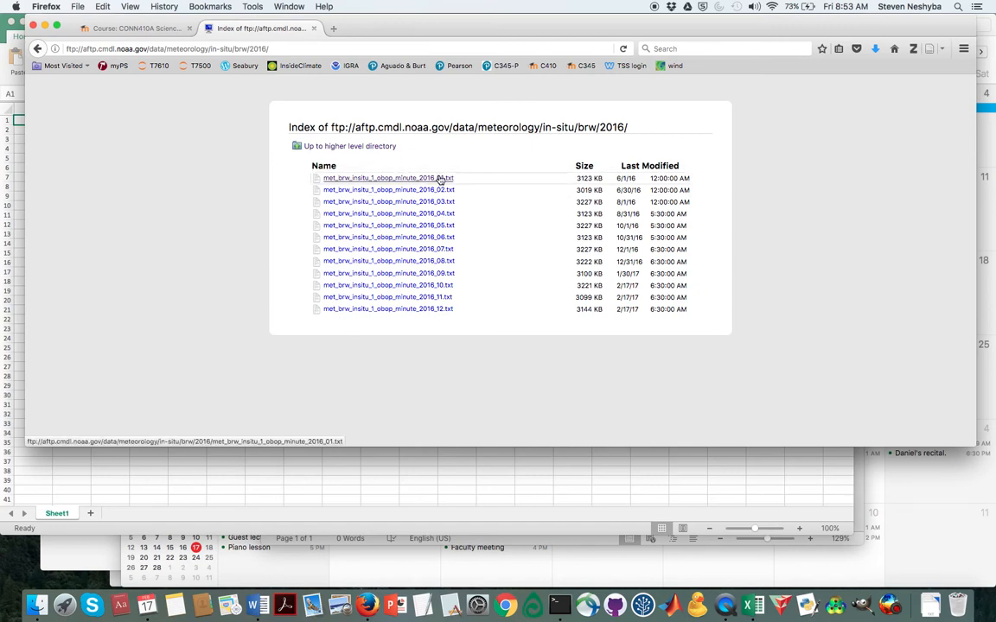
{"action": "left_click", "coordinate": [350, 145]}
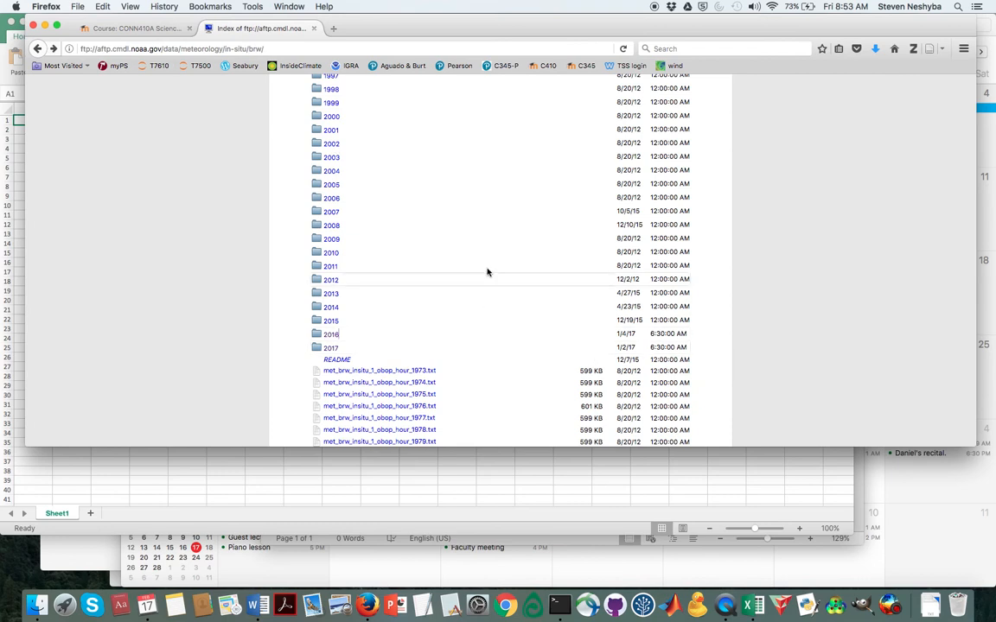
{"action": "scroll", "scroll_direction": "up", "scroll_amount": 3}
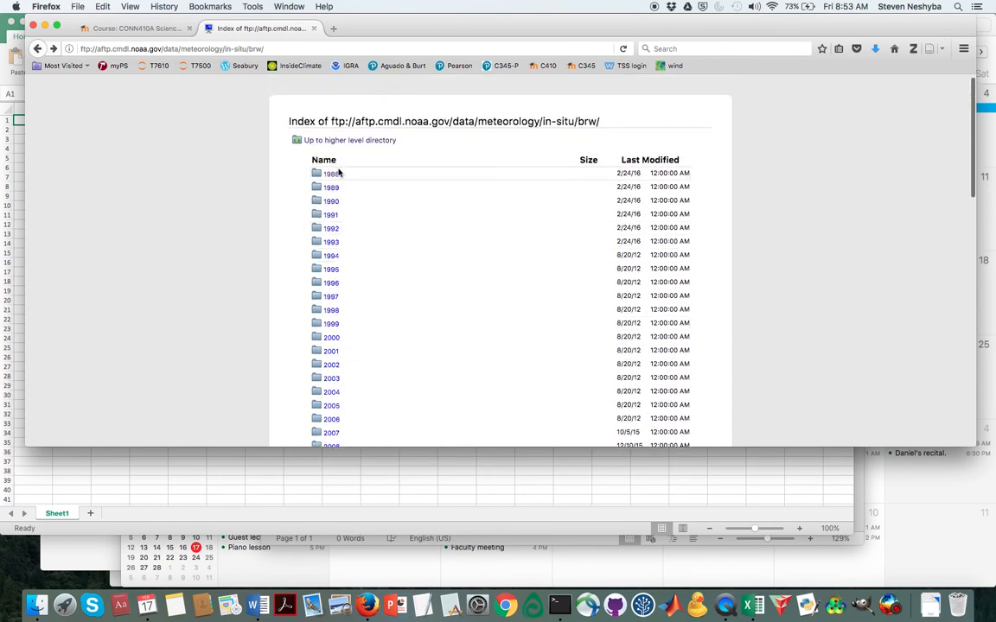
{"action": "left_click", "coordinate": [330, 173]}
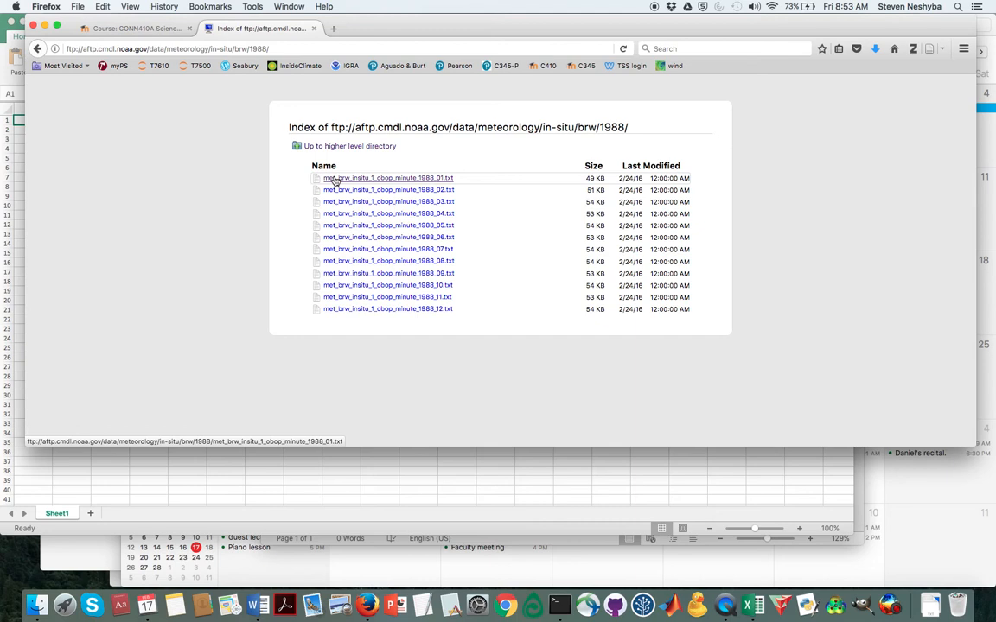
Bring up link options for the January 1988 minute data file met_brw_insitu_1_obop_minute_1988_01.txt
{"action": "right_click", "coordinate": [388, 178]}
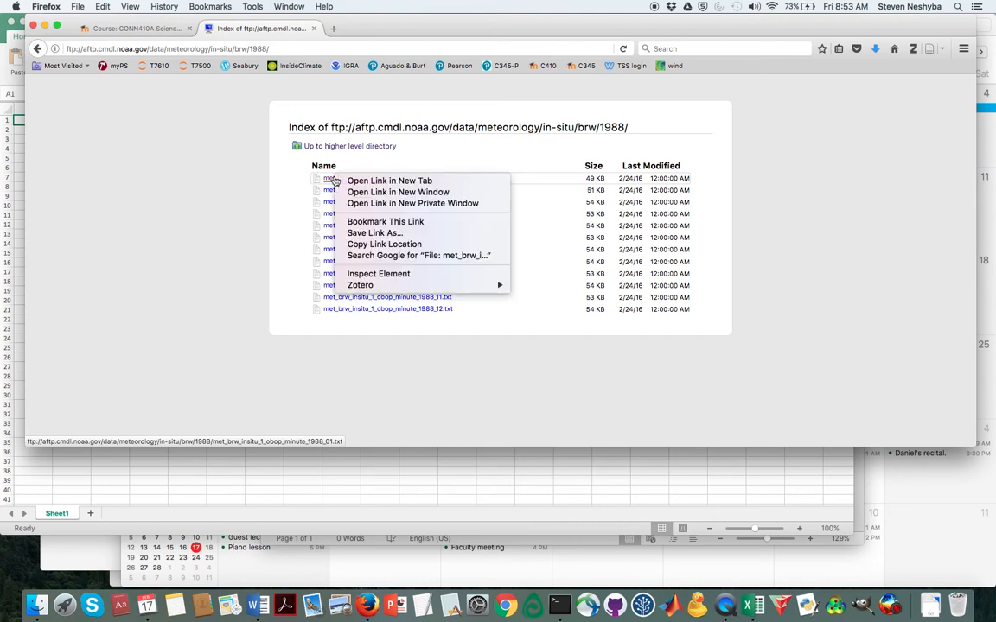
{"action": "mouse_move", "coordinate": [374, 233]}
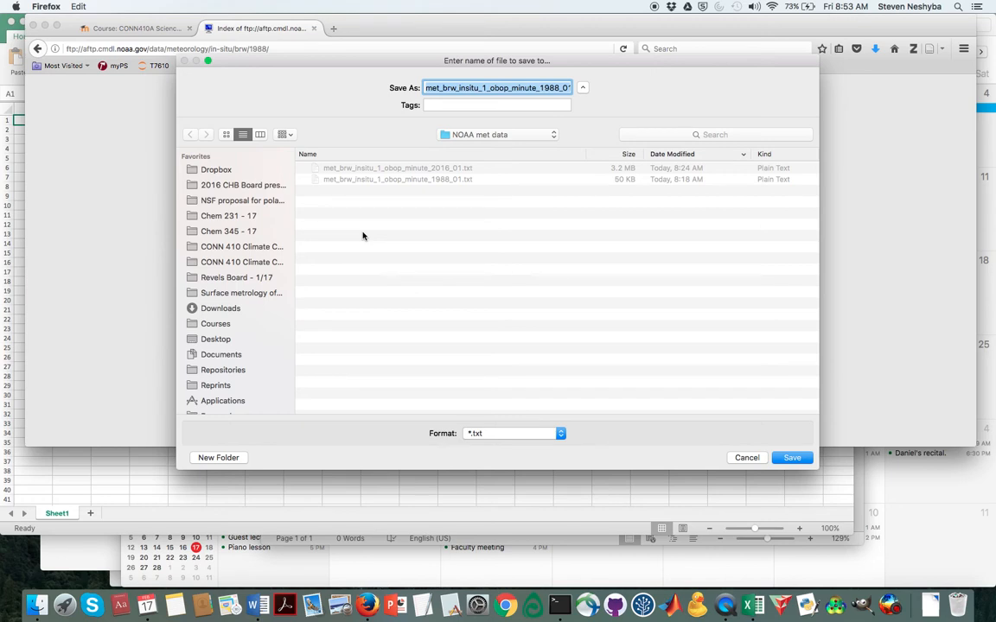
{"action": "mouse_move", "coordinate": [421, 178]}
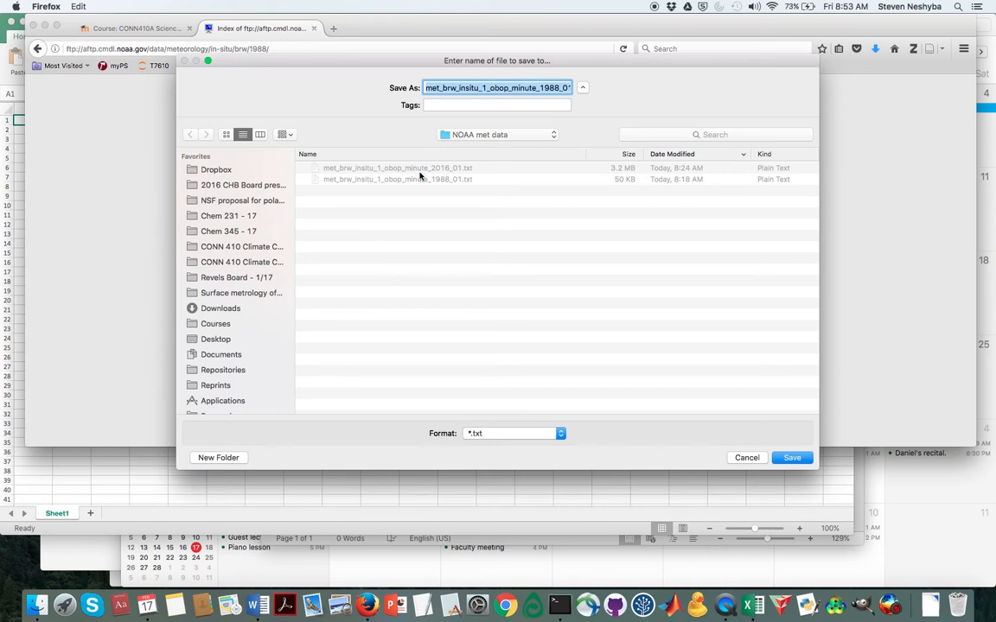
{"action": "mouse_move", "coordinate": [677, 344]}
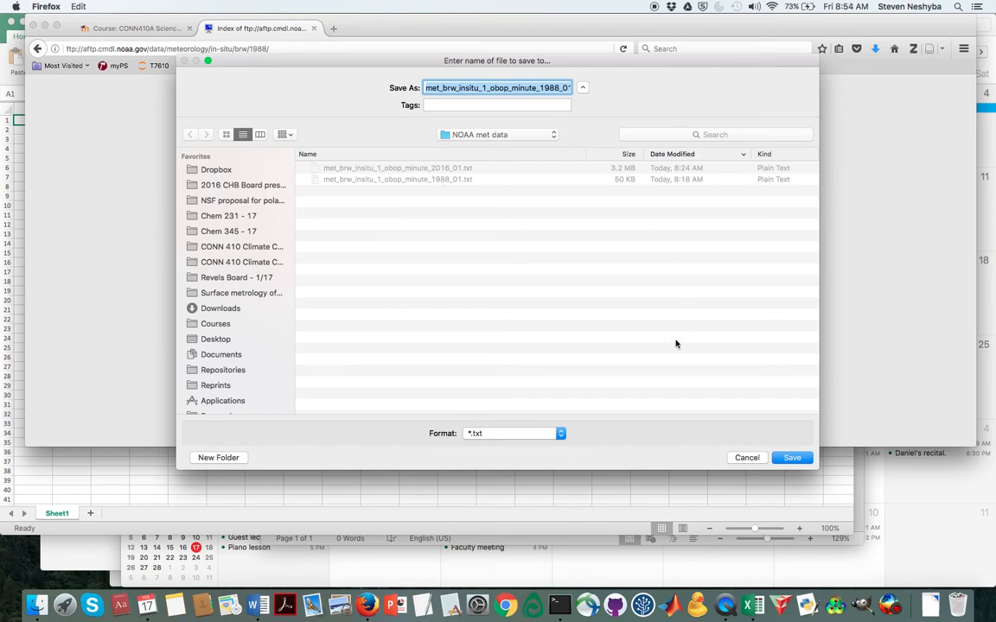
{"action": "mouse_move", "coordinate": [784, 482]}
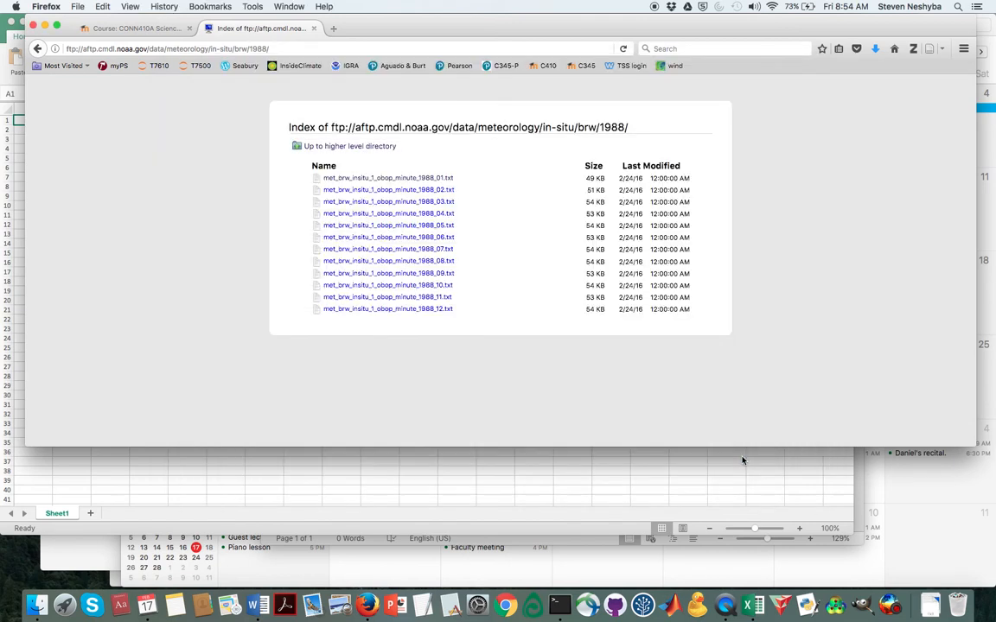
{"action": "mouse_move", "coordinate": [538, 225]}
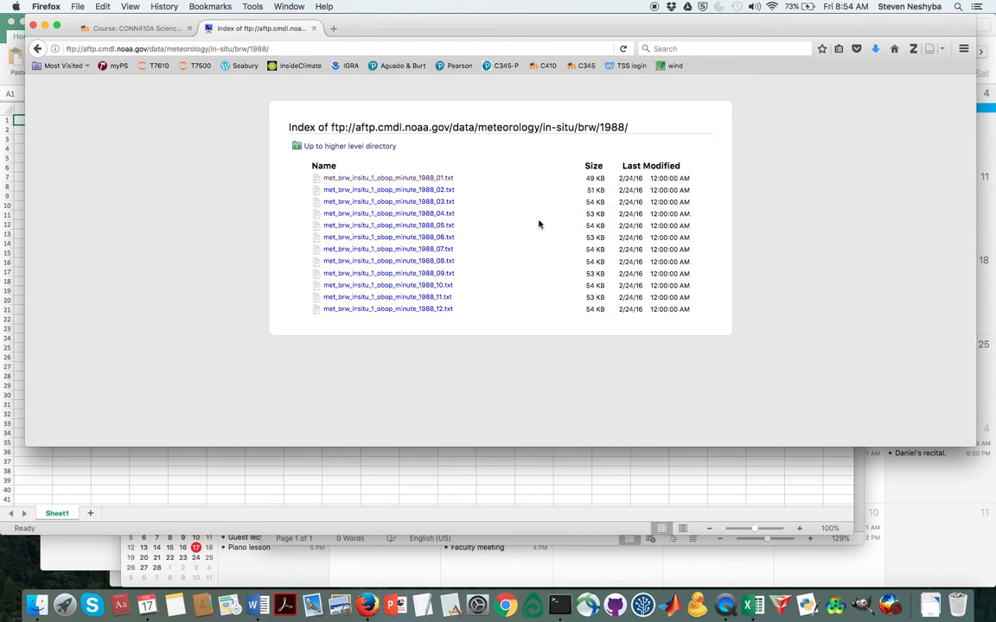
{"action": "mouse_move", "coordinate": [744, 605]}
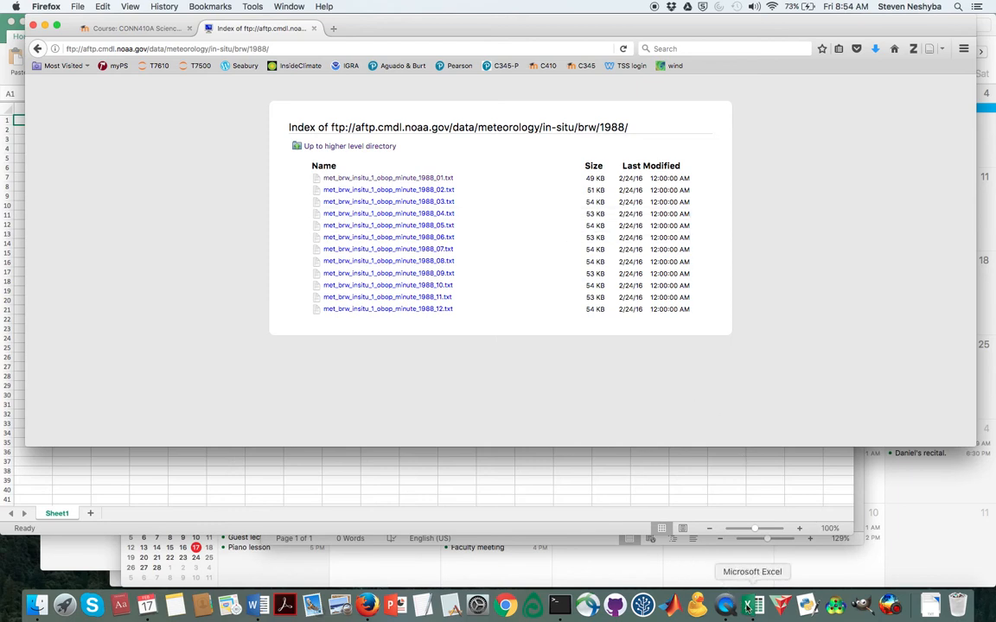
Bring Excel to the front and start File > Import into the blank workbook
{"action": "left_click", "coordinate": [751, 604]}
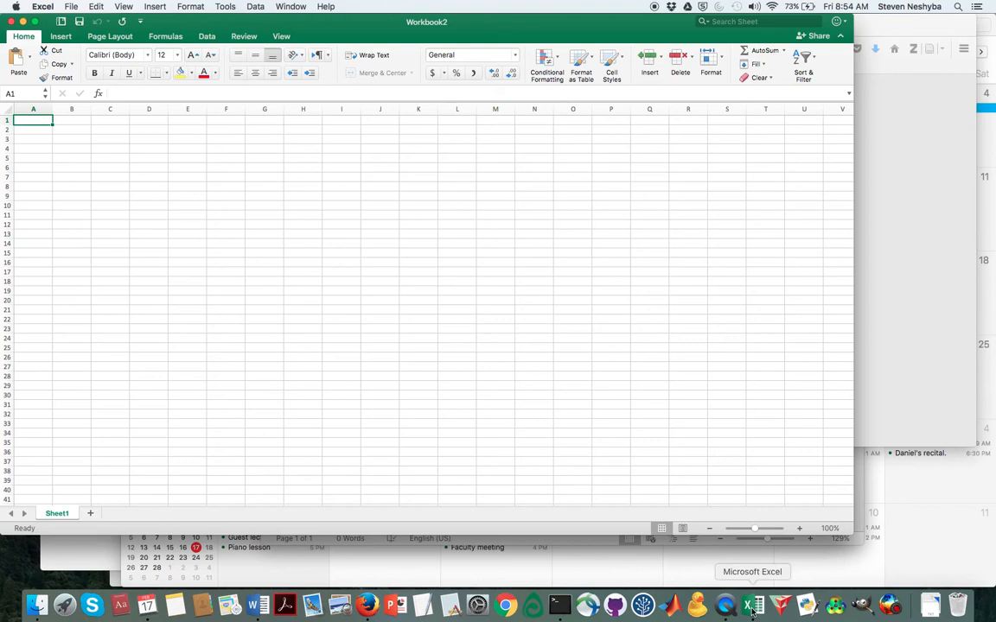
{"action": "mouse_move", "coordinate": [95, 5]}
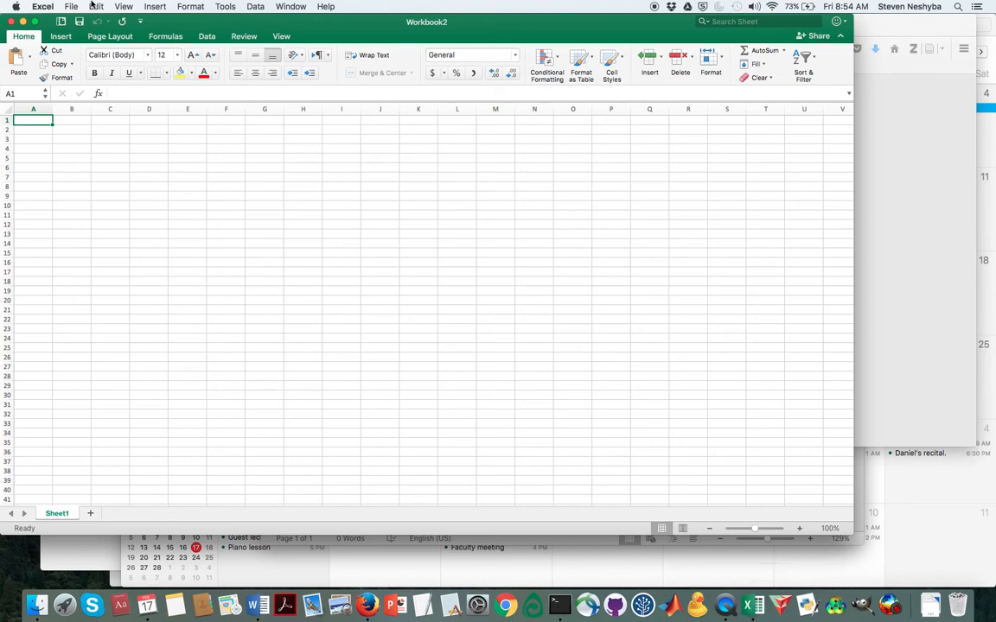
{"action": "left_click", "coordinate": [71, 6]}
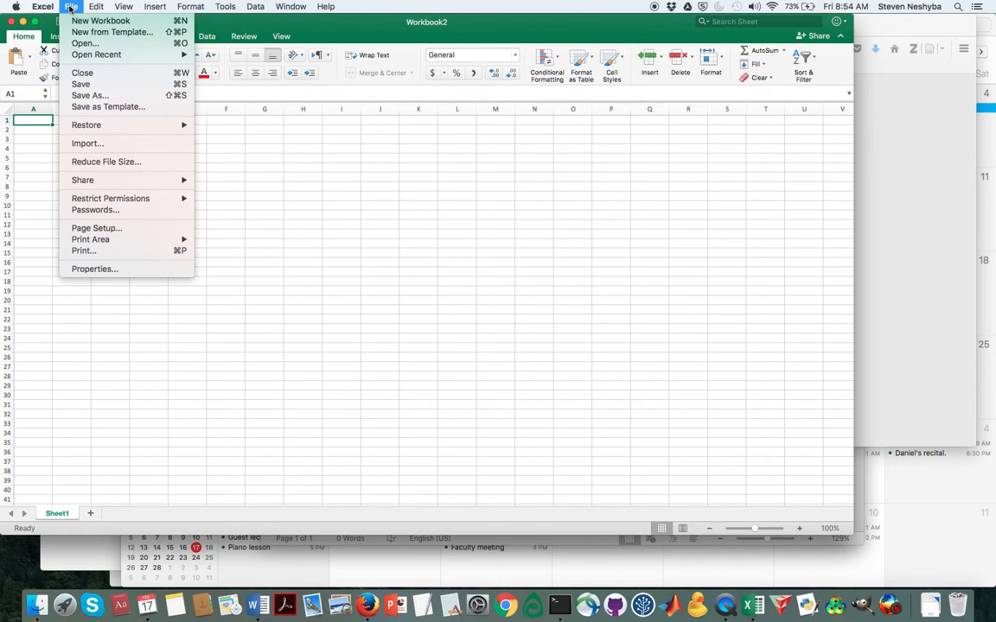
{"action": "mouse_move", "coordinate": [103, 84]}
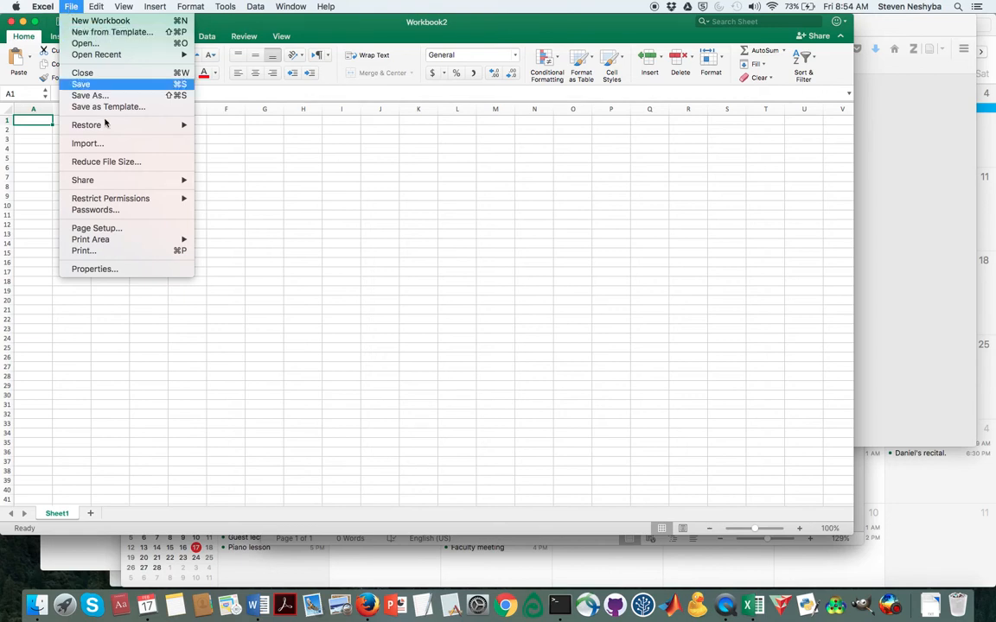
{"action": "mouse_move", "coordinate": [86, 143]}
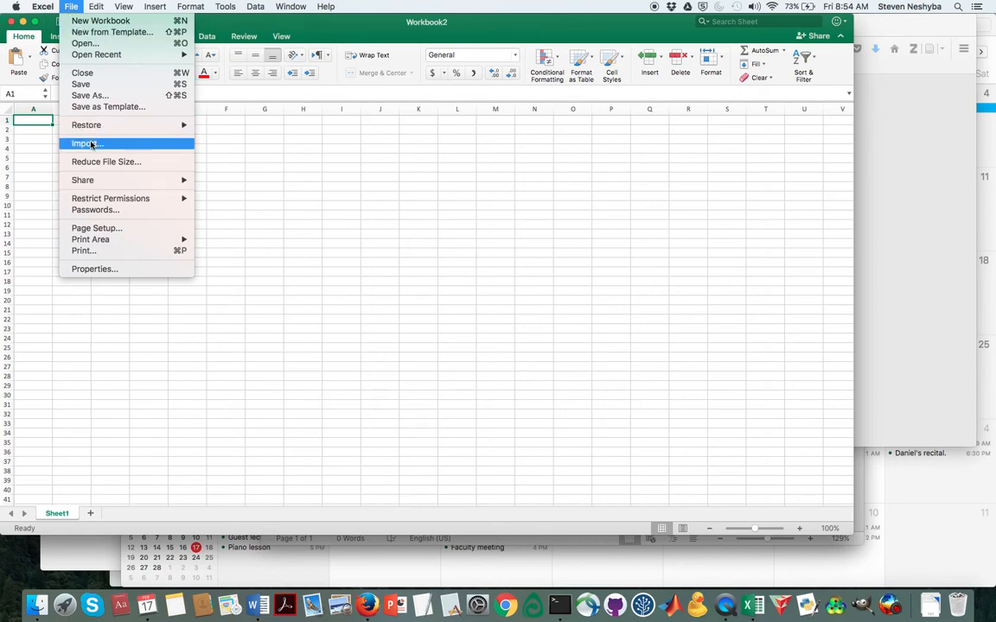
{"action": "left_click", "coordinate": [86, 143]}
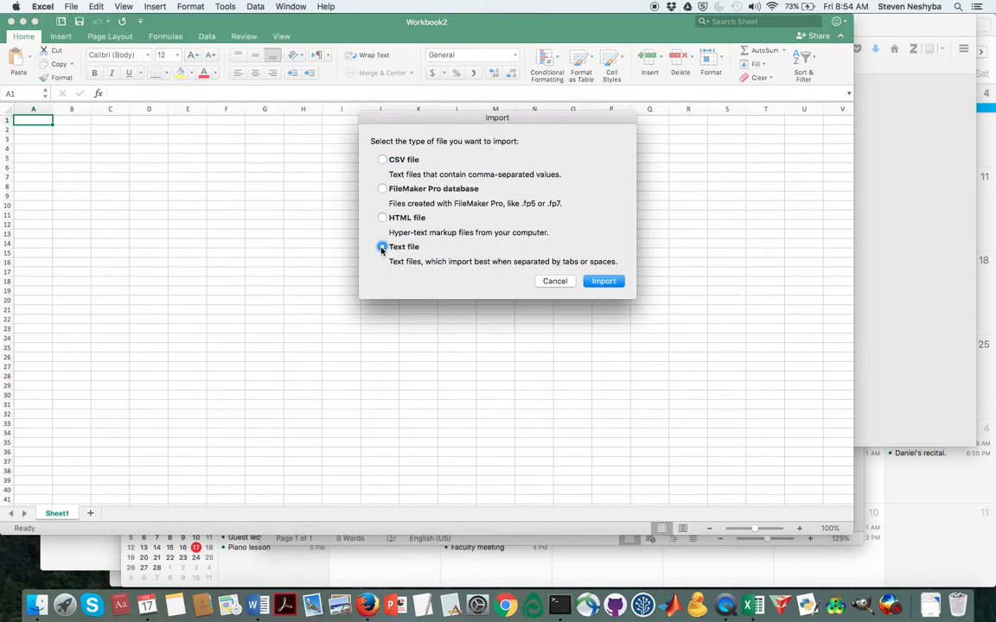
Choose a text file import to browse the NOAA met data folder
{"action": "left_click", "coordinate": [603, 281]}
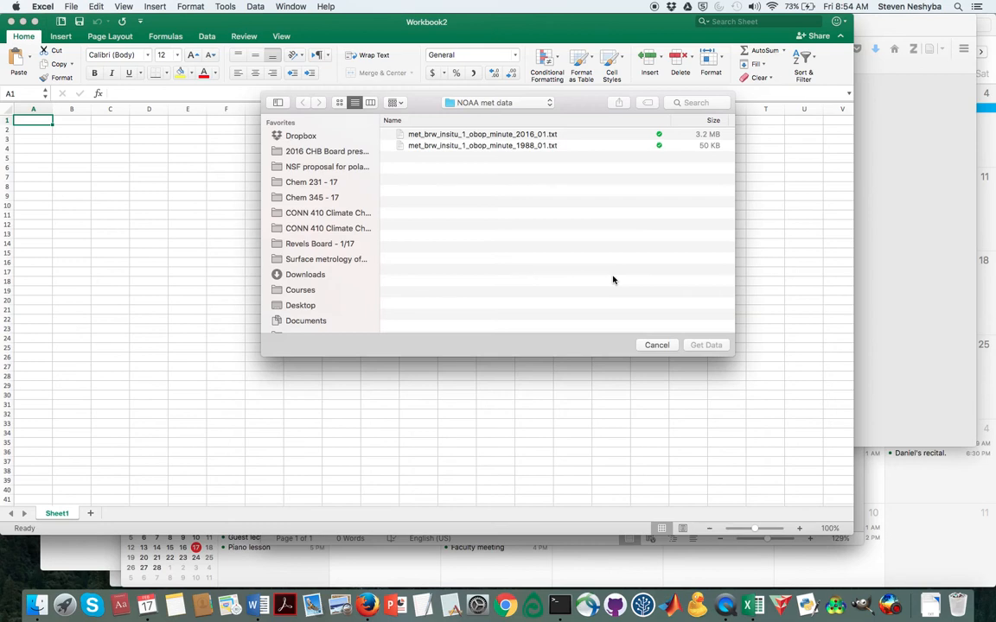
{"action": "mouse_move", "coordinate": [508, 142]}
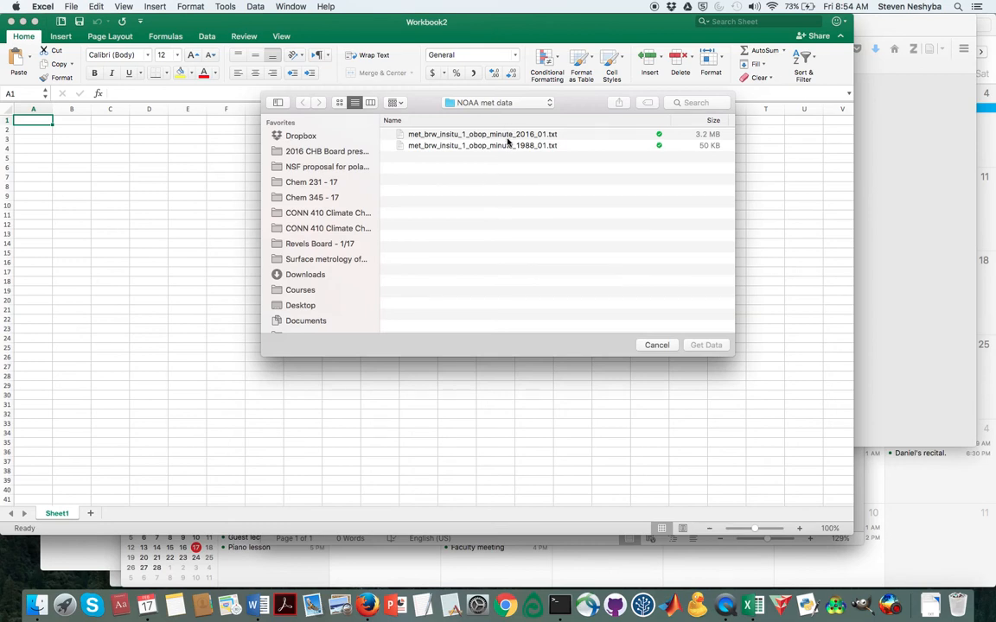
{"action": "mouse_move", "coordinate": [508, 138]}
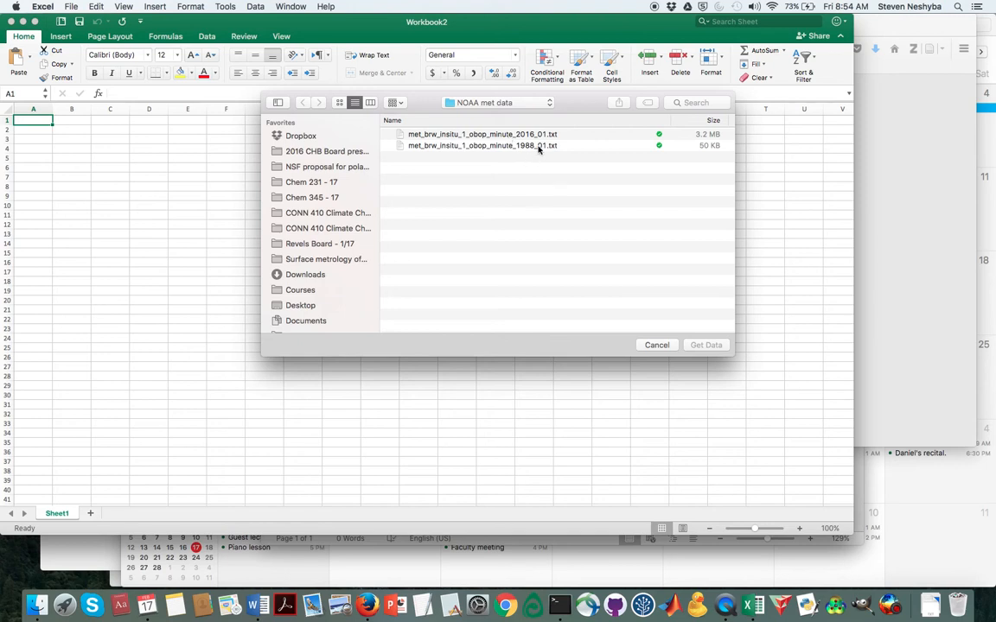
Import the 1988_01 Barrow file as Delimited with Space added as a delimiter, and finish
{"action": "left_click", "coordinate": [705, 345]}
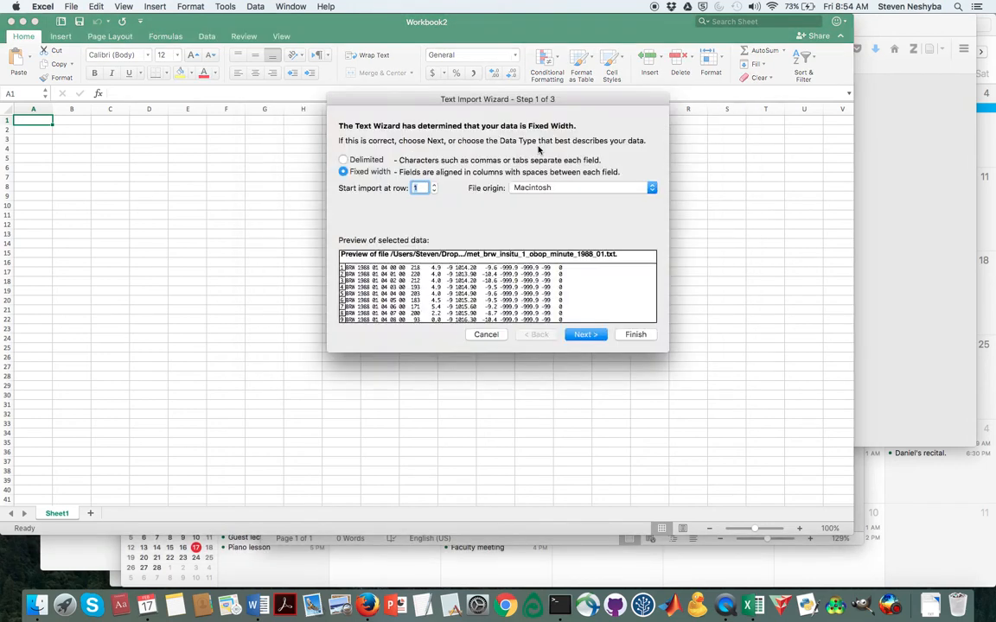
{"action": "mouse_move", "coordinate": [437, 173]}
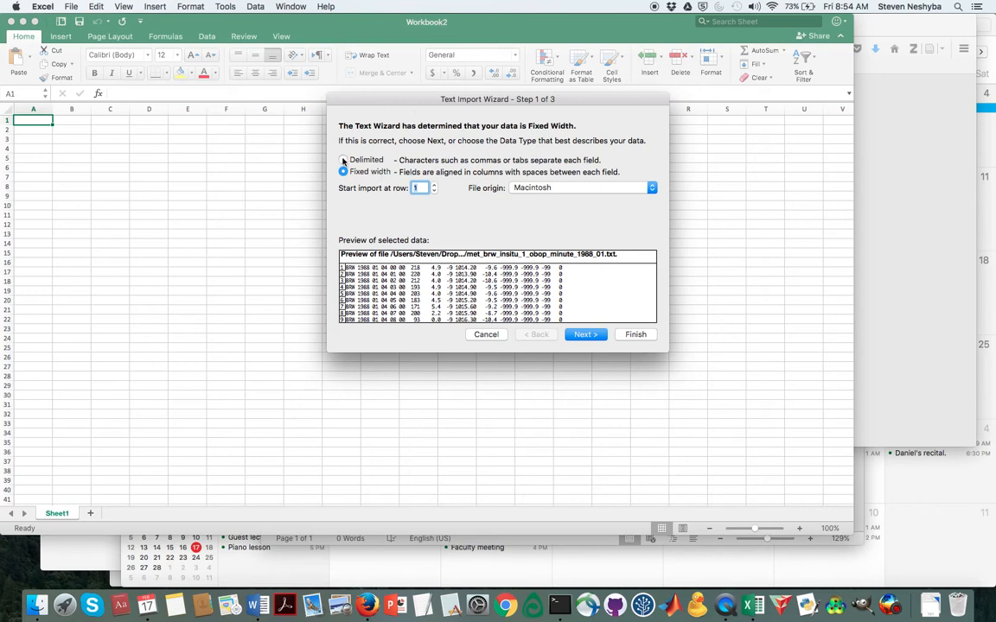
{"action": "left_click", "coordinate": [343, 159]}
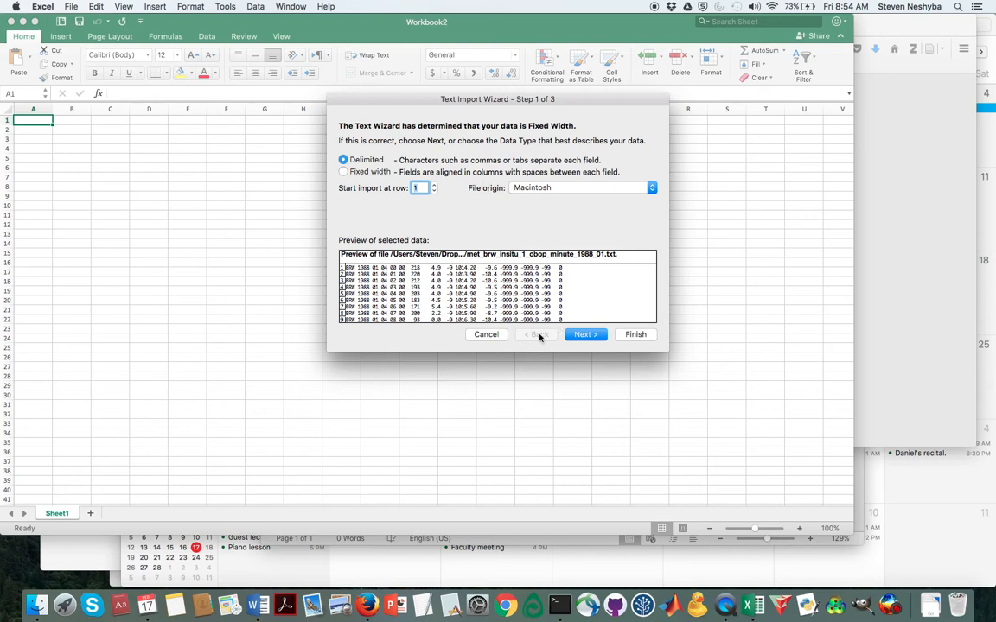
{"action": "left_click", "coordinate": [585, 335]}
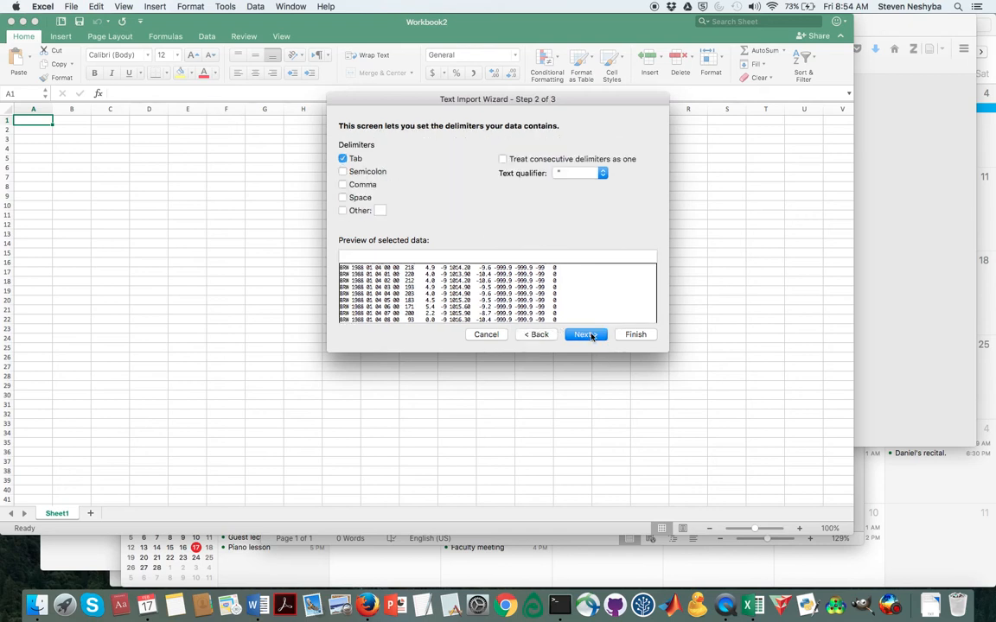
{"action": "left_click", "coordinate": [343, 197]}
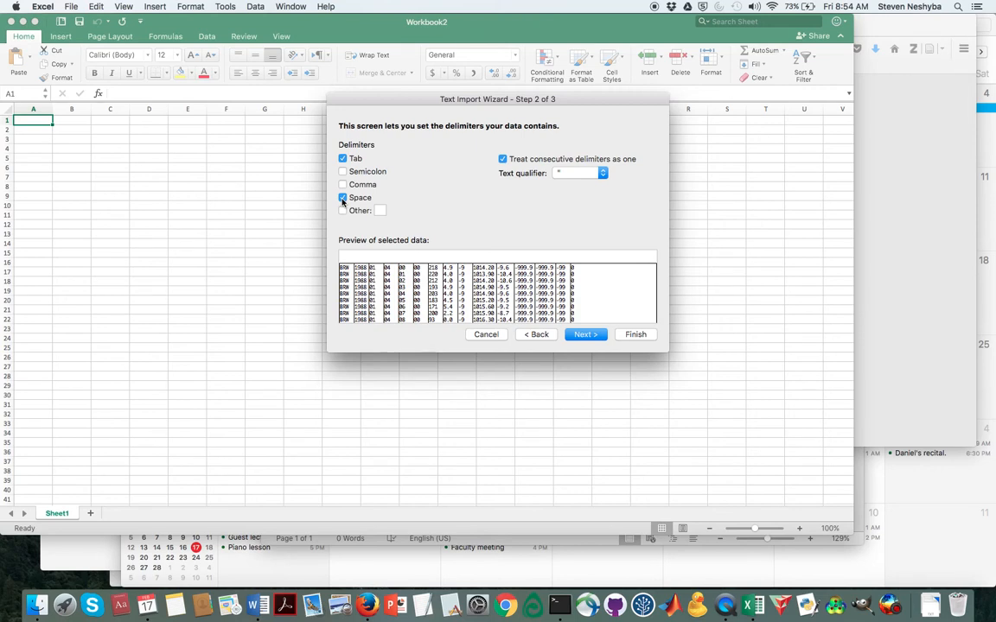
{"action": "left_click", "coordinate": [343, 197]}
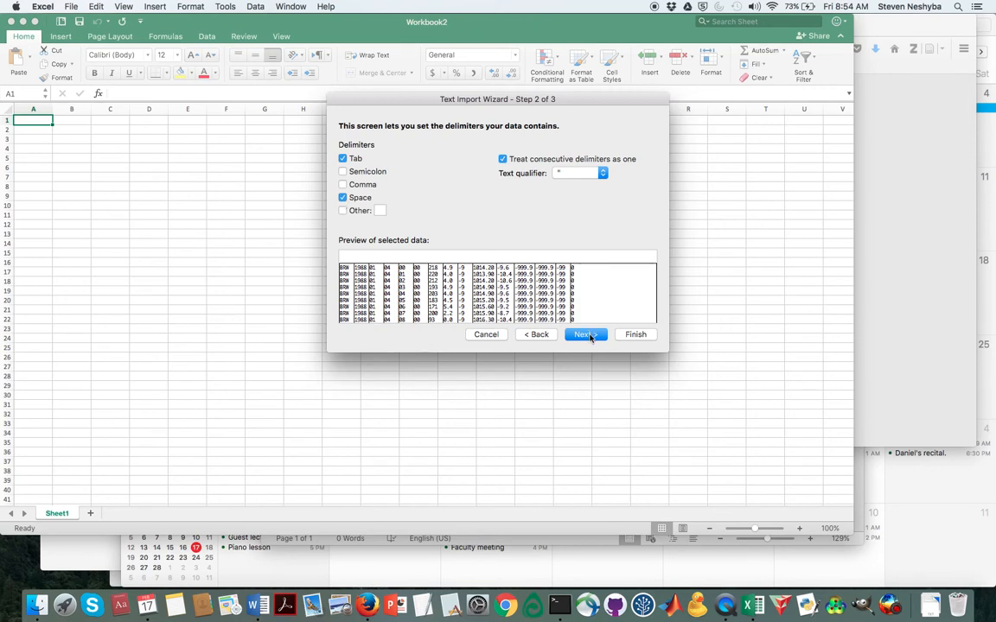
{"action": "left_click", "coordinate": [584, 334]}
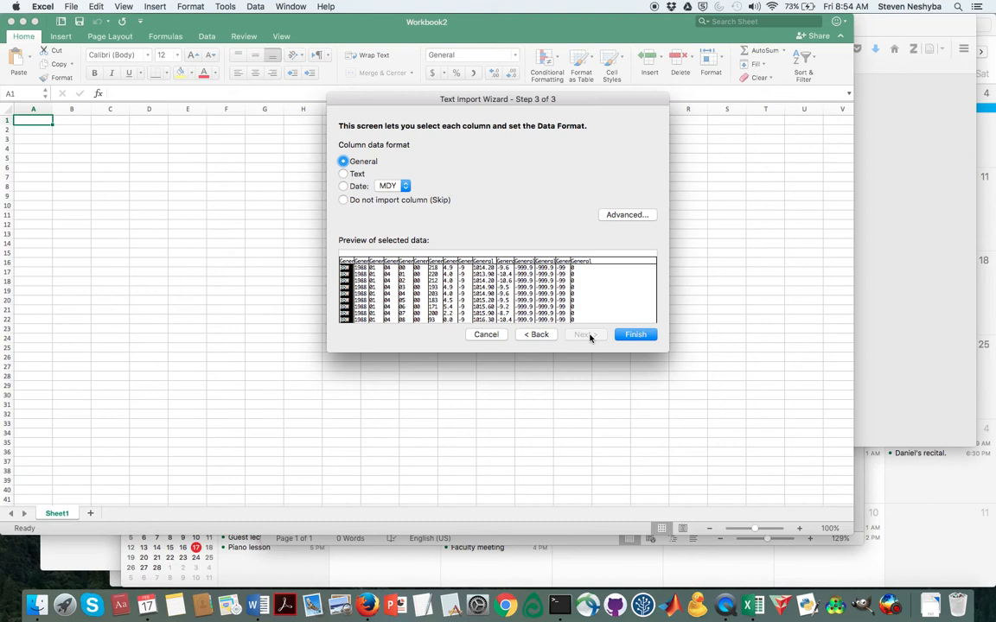
{"action": "left_click", "coordinate": [634, 335]}
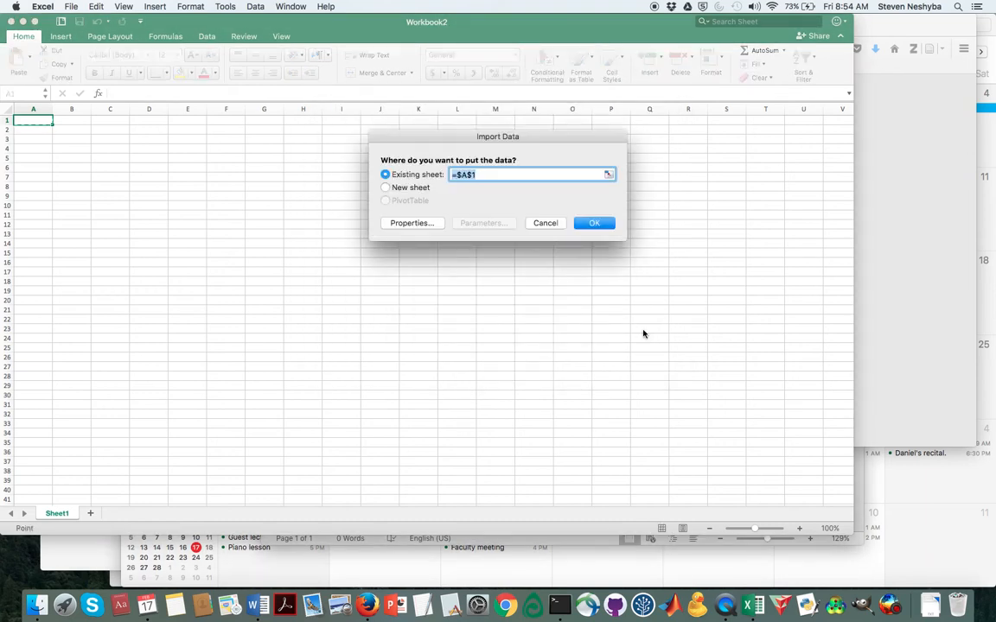
Place the imported data at A1 on the existing sheet and inspect columns C and K
{"action": "left_click", "coordinate": [594, 223]}
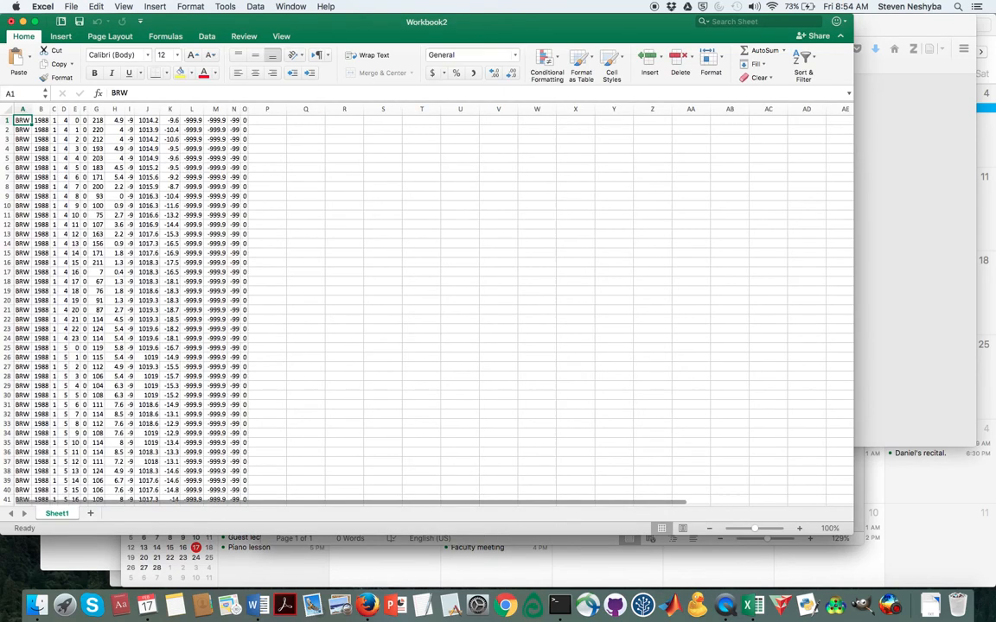
{"action": "left_click", "coordinate": [53, 119]}
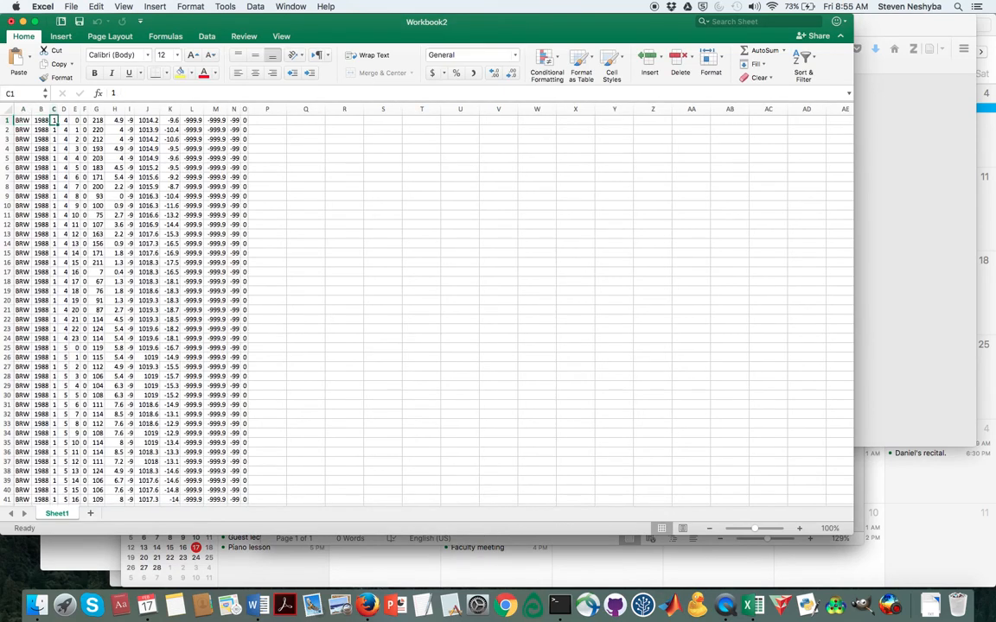
{"action": "left_click", "coordinate": [243, 119]}
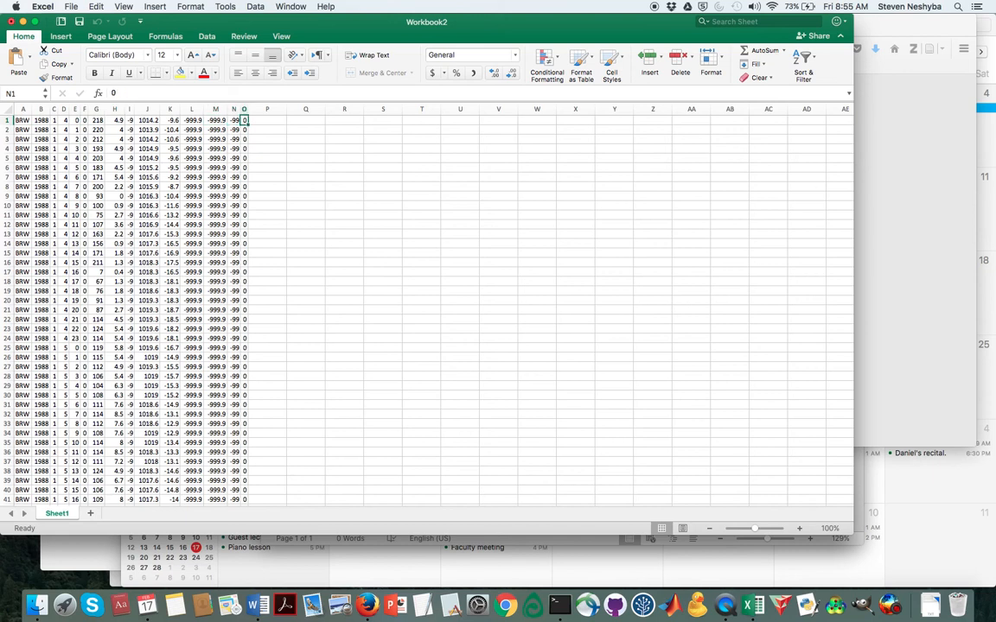
Compute =MAX(K:K) in R1 and =MIN(K:K) in R2, giving -8.7 and -39.9
{"action": "left_click", "coordinate": [344, 120]}
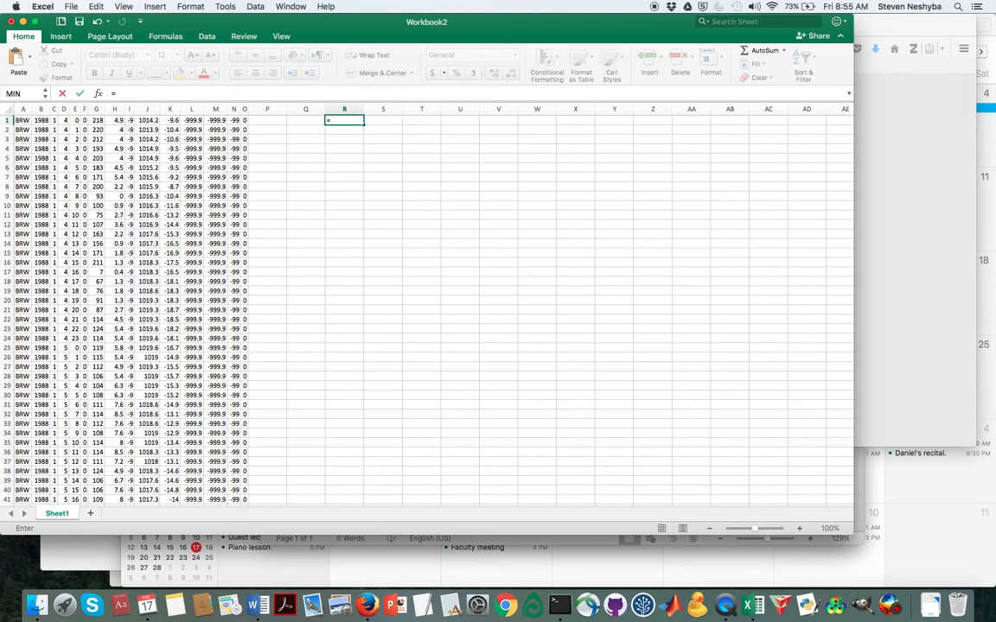
{"action": "type", "text": "=max(K:K"}
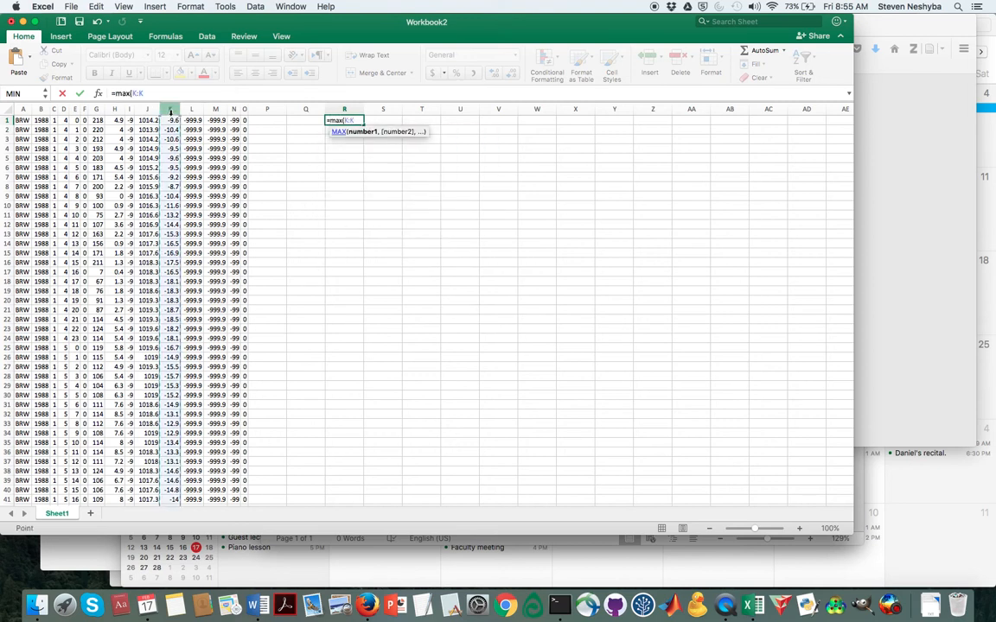
{"action": "key", "text": "Return"}
{"action": "type", "text": "=min(K:K"}
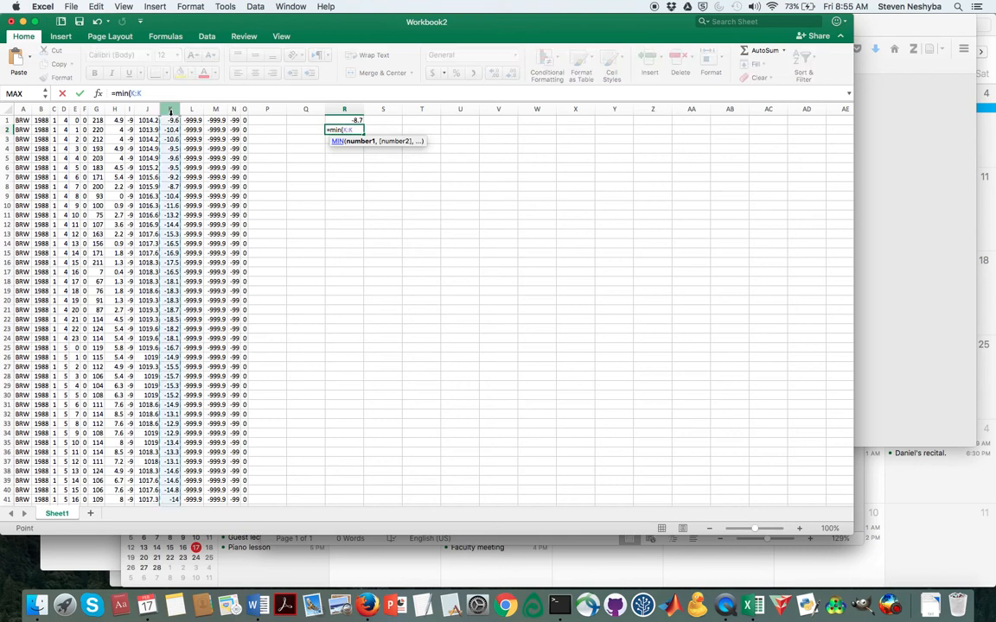
{"action": "key", "text": "Return"}
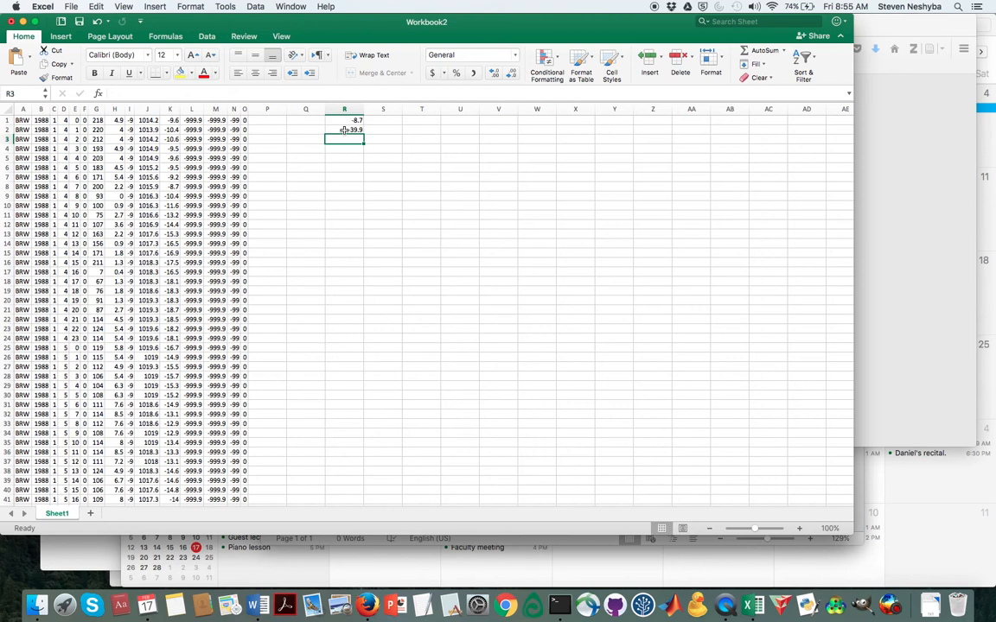
{"action": "left_click", "coordinate": [344, 177]}
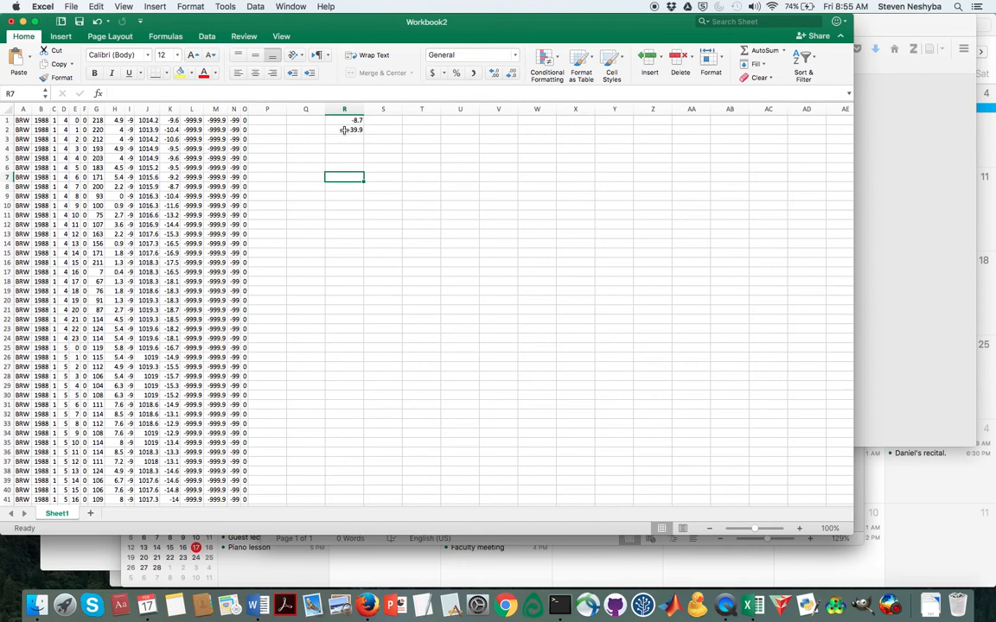
Enter bins -80 and -75 in R7:R8 and fill the series down to 40
{"action": "type", "text": "-80"}
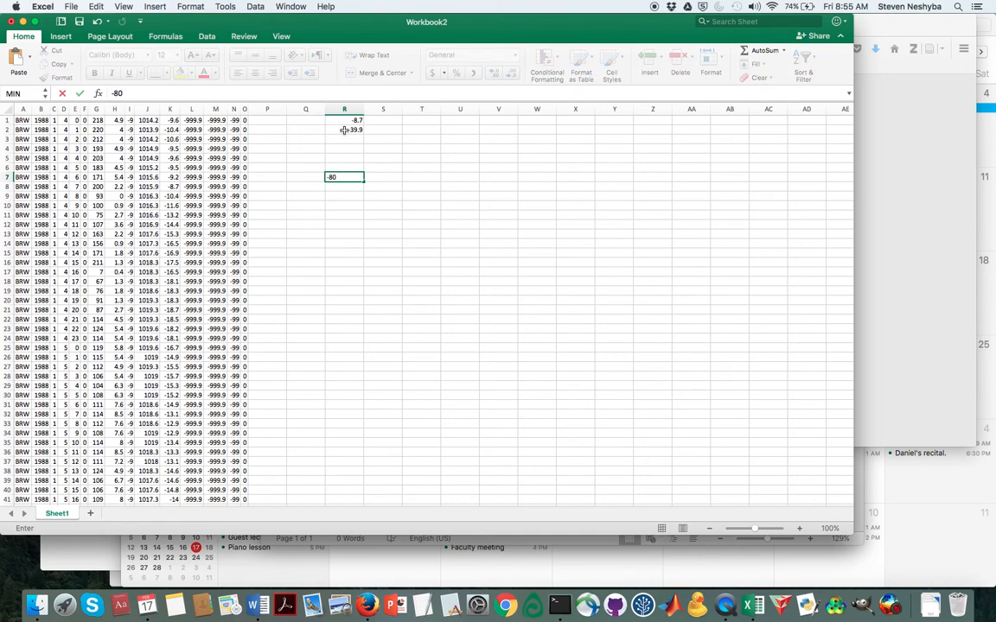
{"action": "key", "text": "Return"}
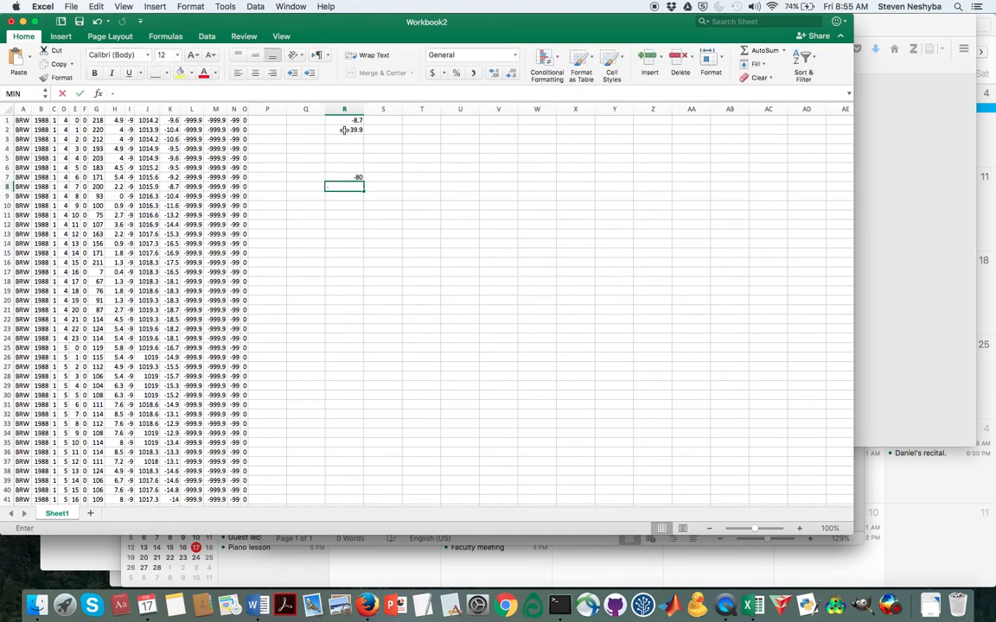
{"action": "type", "text": "-75"}
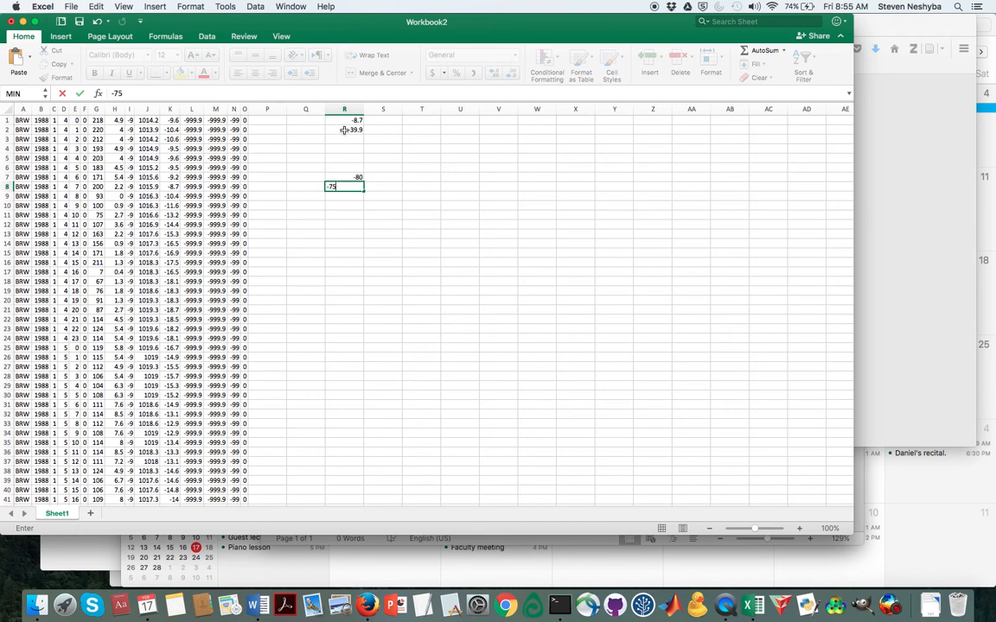
{"action": "key", "text": "Return"}
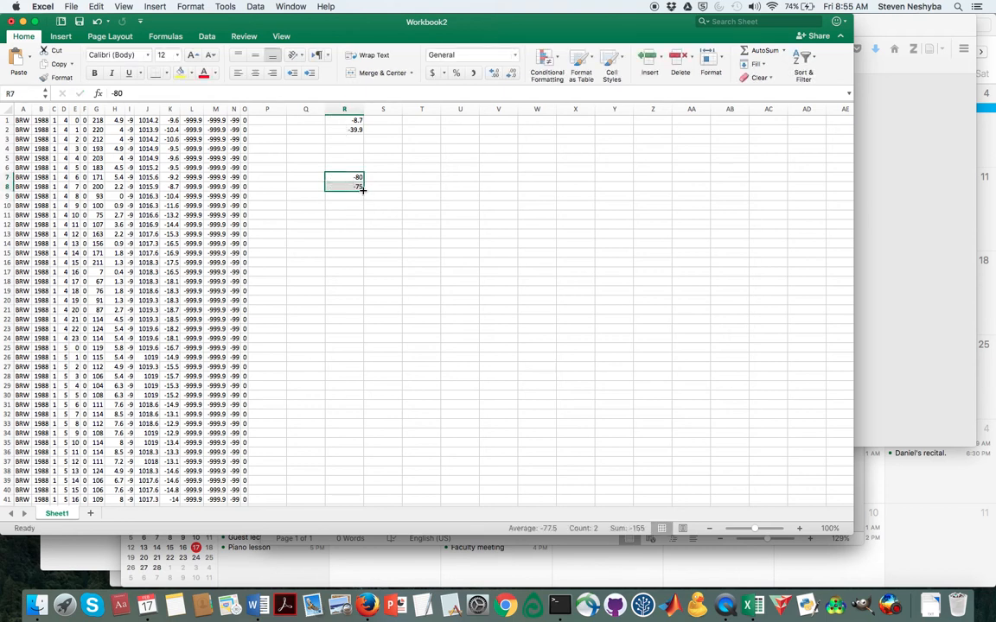
{"action": "left_click_drag", "start_coordinate": [362, 187], "coordinate": [362, 367]}
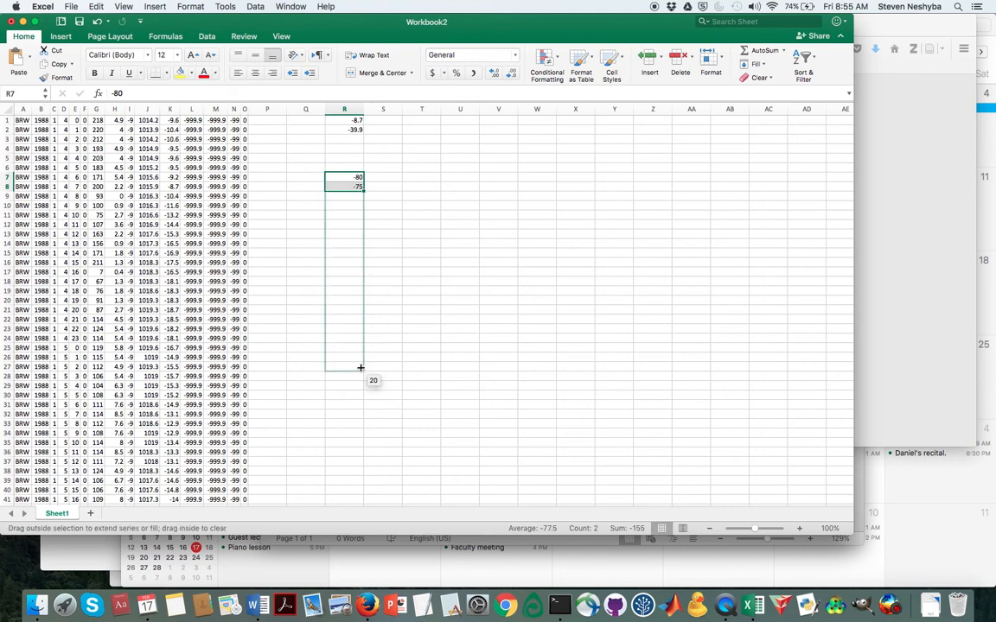
{"action": "left_click_drag", "start_coordinate": [360, 367], "coordinate": [361, 409]}
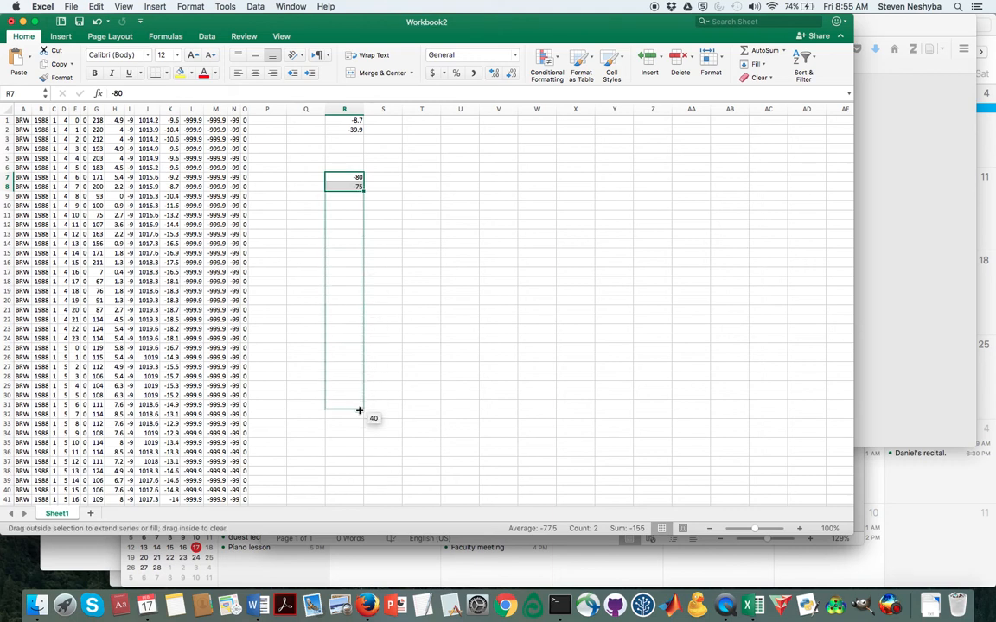
{"action": "left_click_drag", "start_coordinate": [344, 182], "coordinate": [359, 411]}
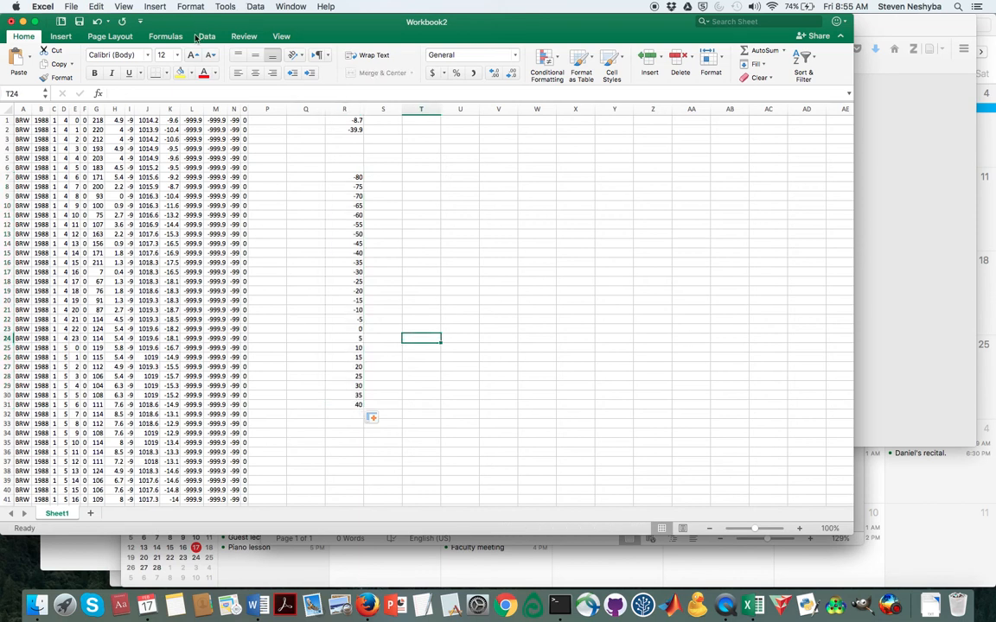
{"action": "left_click", "coordinate": [206, 36]}
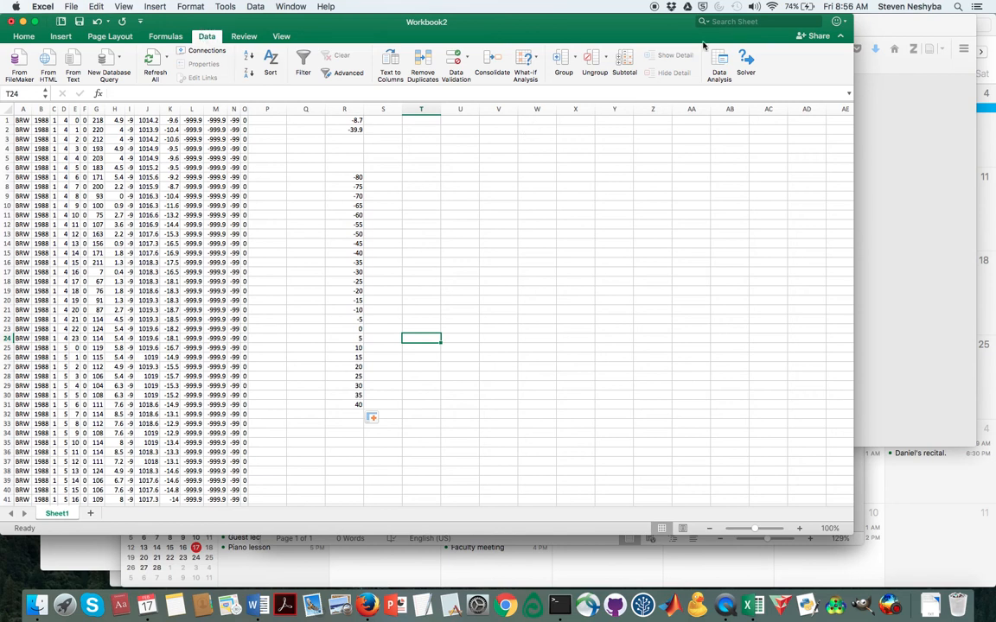
Run Histogram on $K:$K with bins $R$7:$R$31 to a new sheet with chart, then enlarge it
{"action": "left_click", "coordinate": [719, 65]}
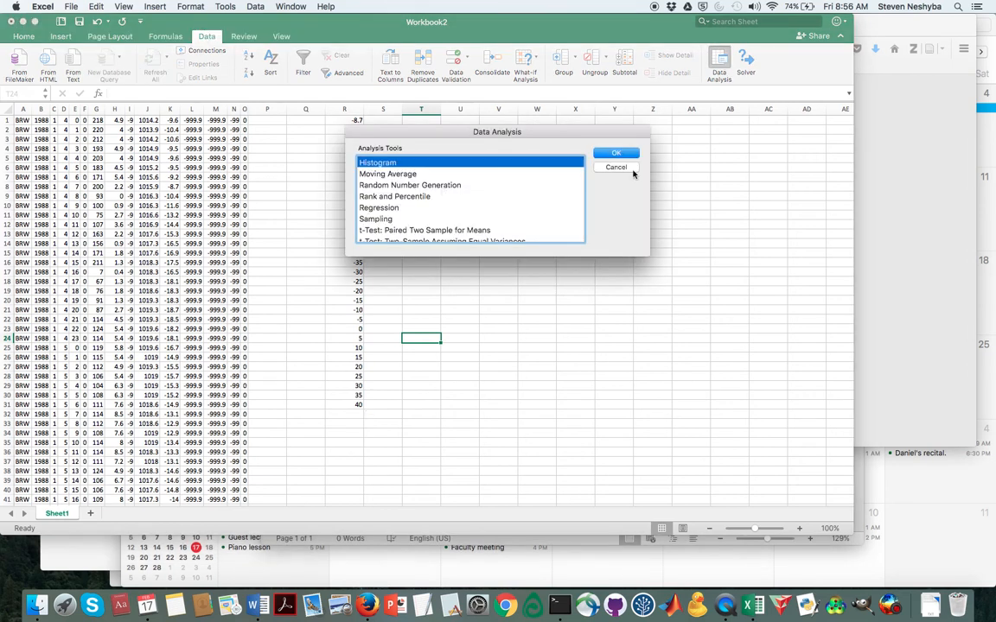
{"action": "left_click", "coordinate": [616, 153]}
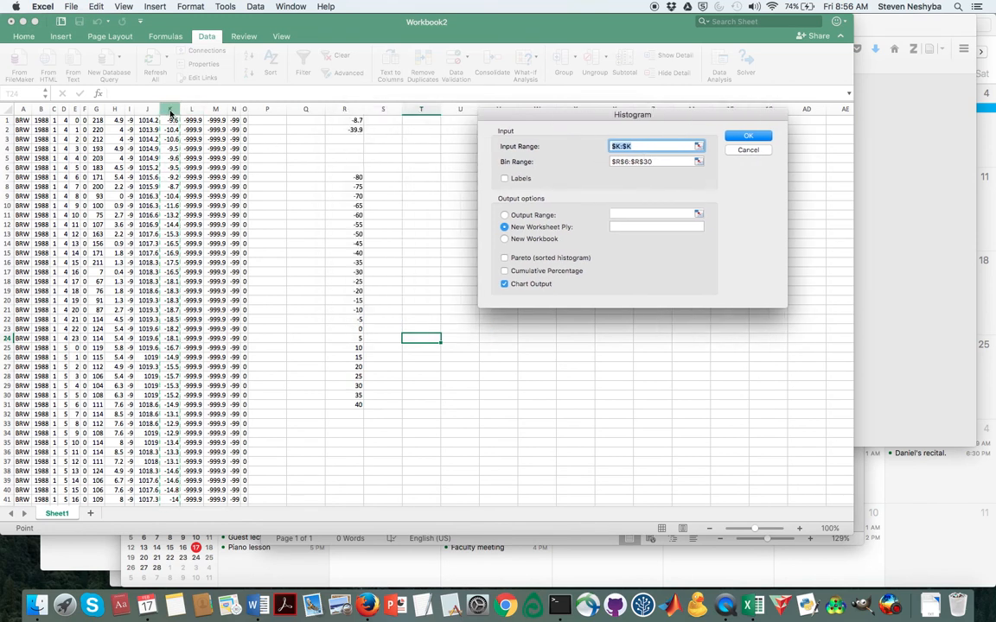
{"action": "left_click", "coordinate": [653, 162]}
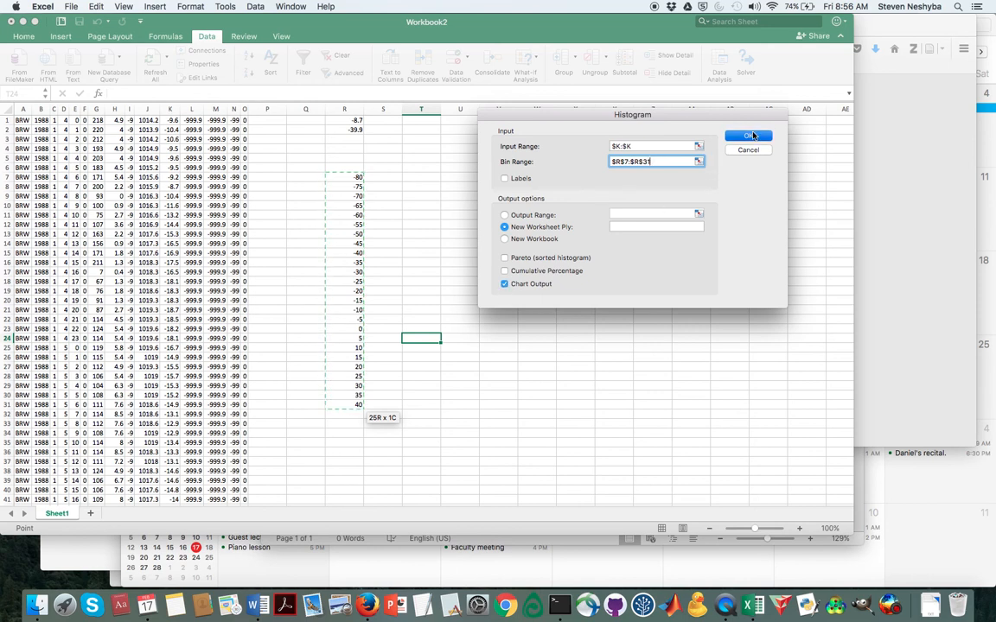
{"action": "left_click", "coordinate": [747, 136]}
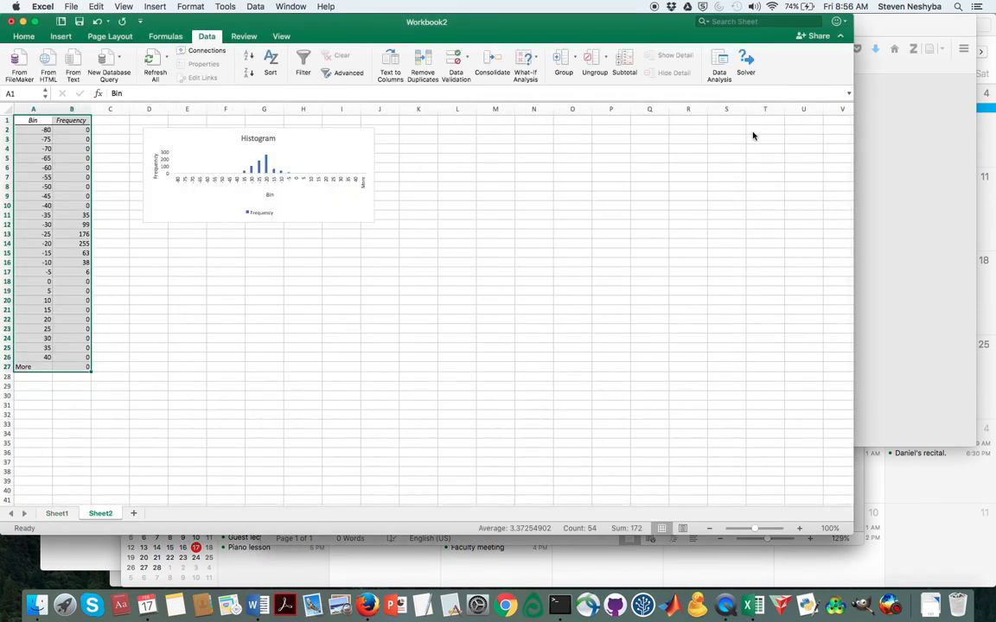
{"action": "left_click", "coordinate": [258, 173]}
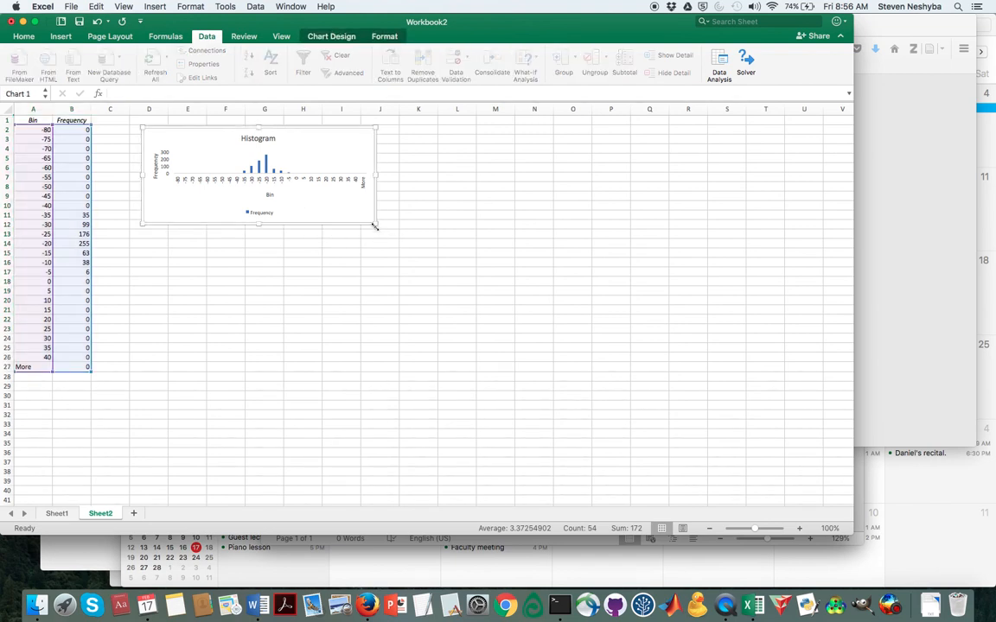
{"action": "left_click_drag", "start_coordinate": [374, 225], "coordinate": [547, 394]}
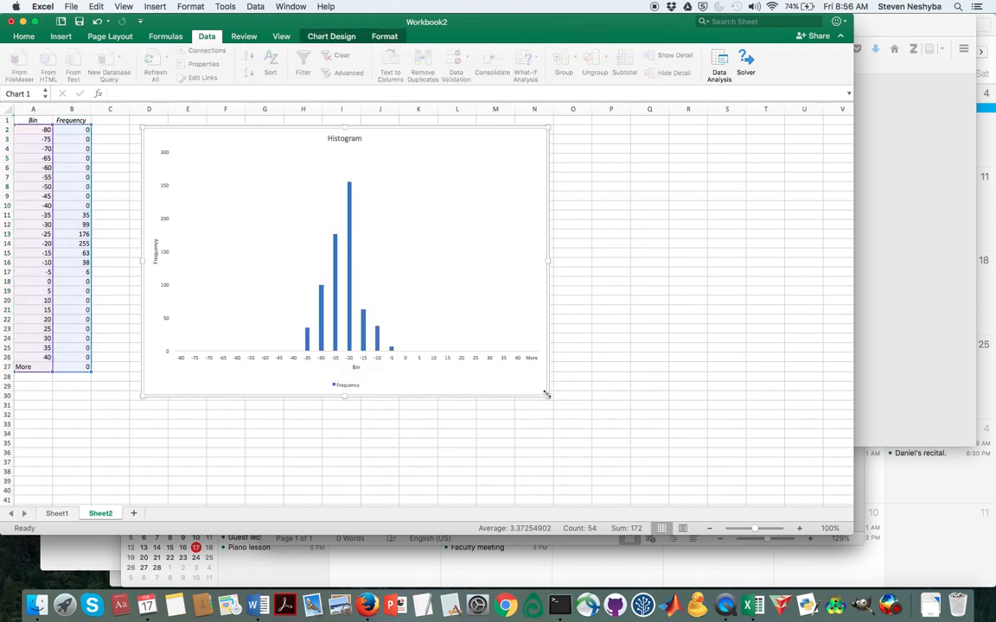
{"action": "mouse_move", "coordinate": [324, 142]}
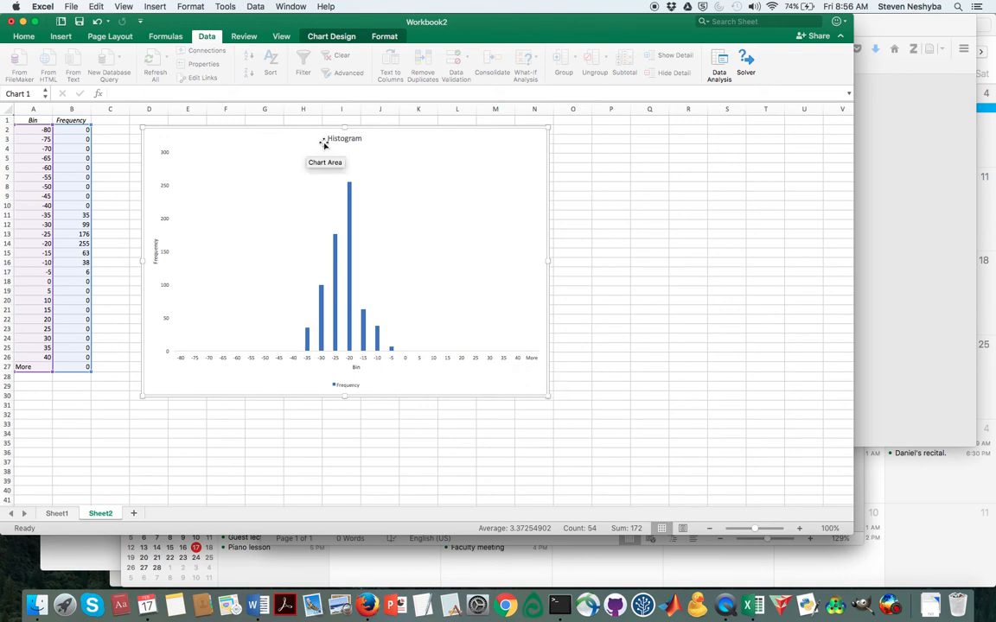
Extend the chart title from 'Histogram' to 'Histogram for Jan., 1988, Barrow AK'
{"action": "left_click", "coordinate": [344, 138]}
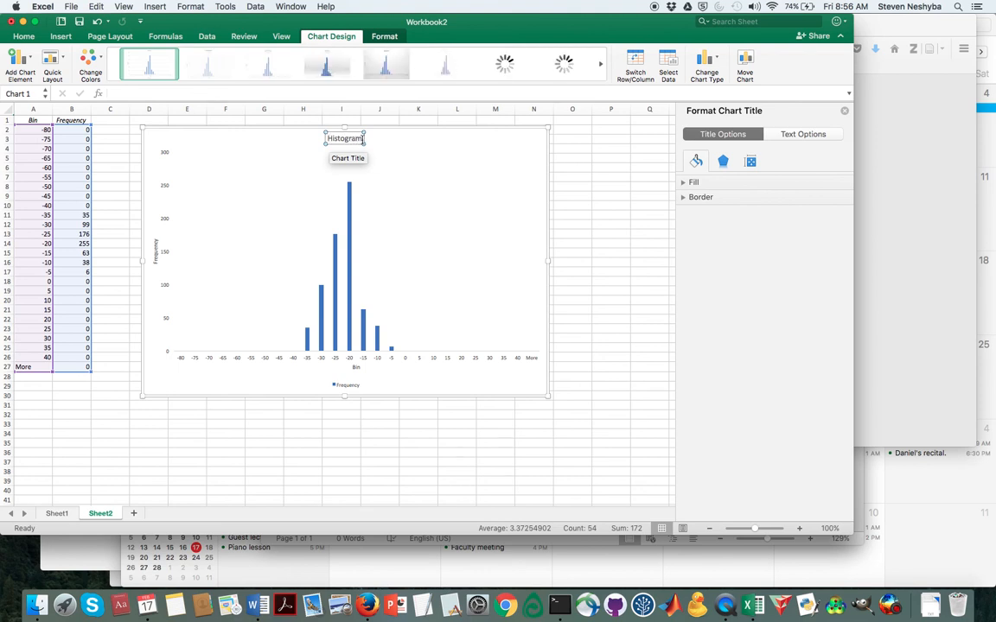
{"action": "mouse_move", "coordinate": [405, 152]}
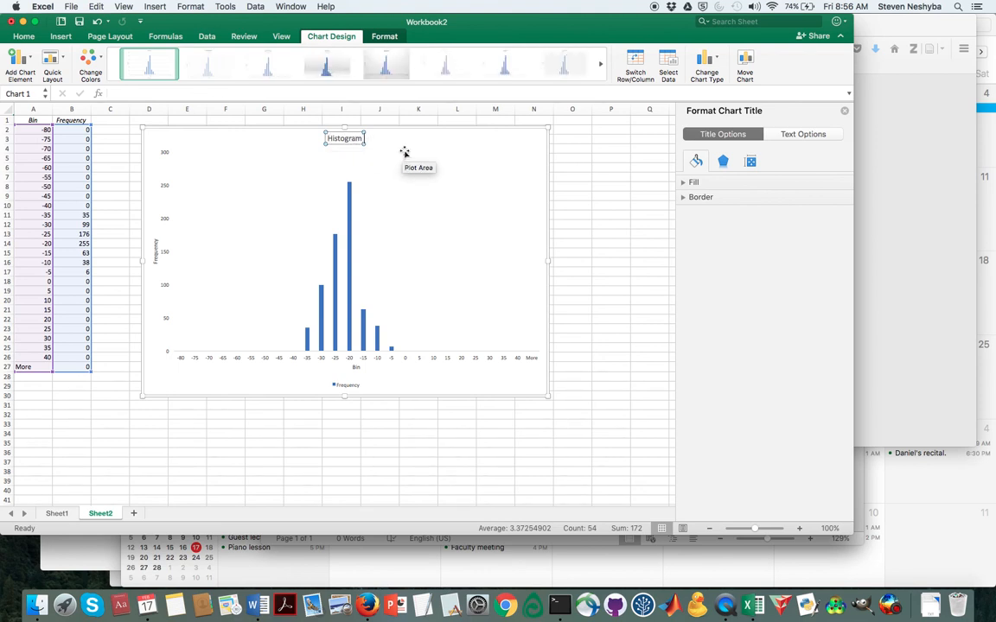
{"action": "type", "text": "for"}
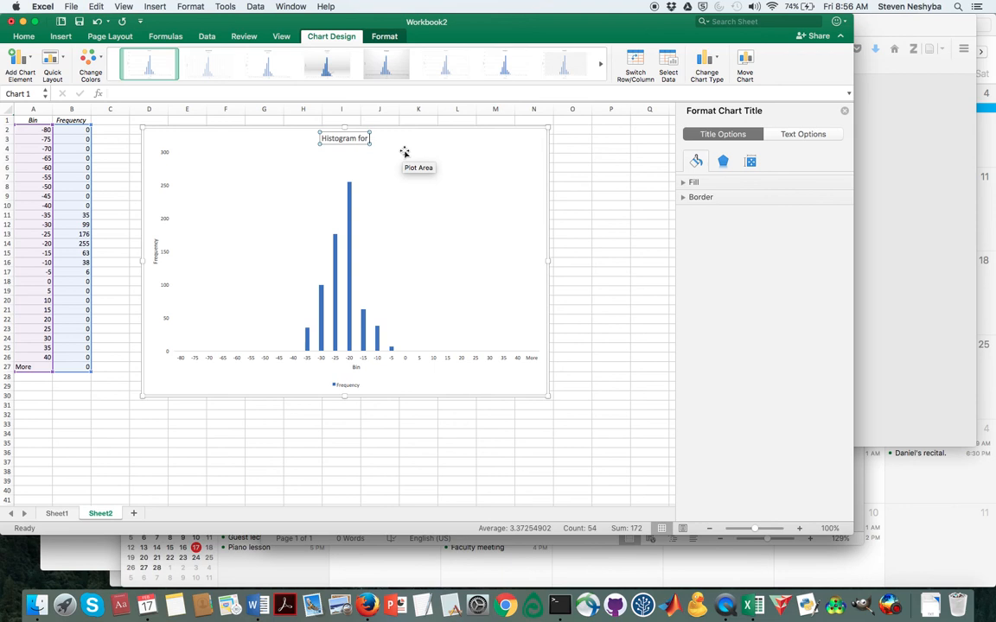
{"action": "type", "text": "Jan."}
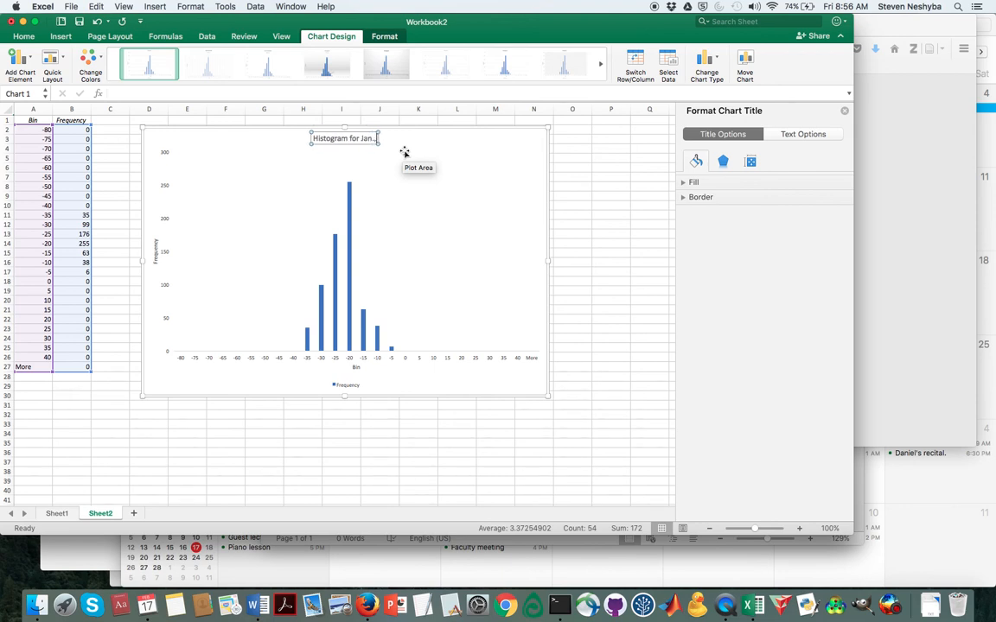
{"action": "type", "text": ", 1988"}
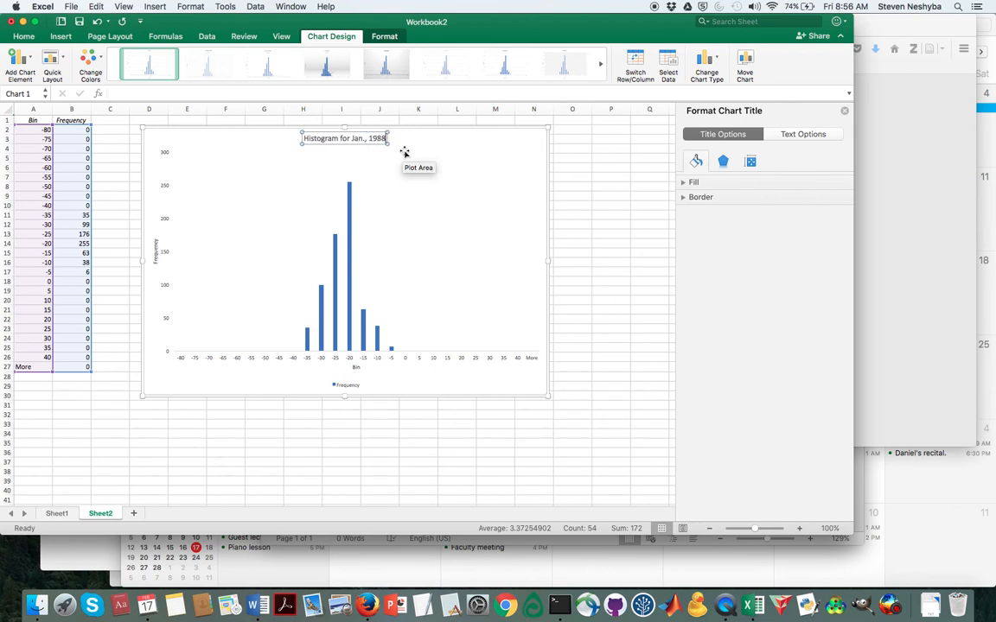
{"action": "type", "text": ", Barrow"}
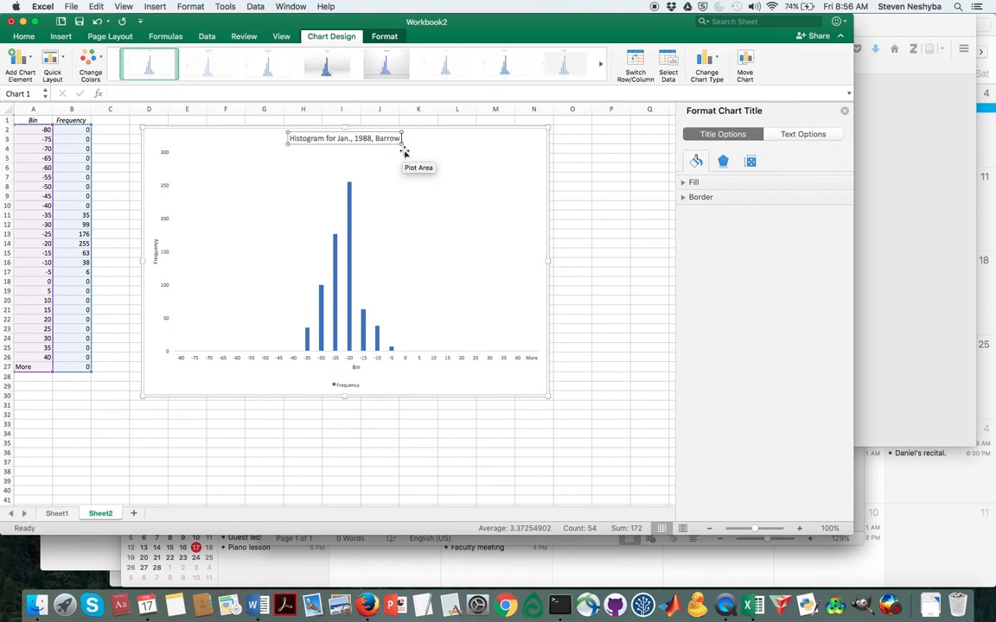
{"action": "type", "text": "AK"}
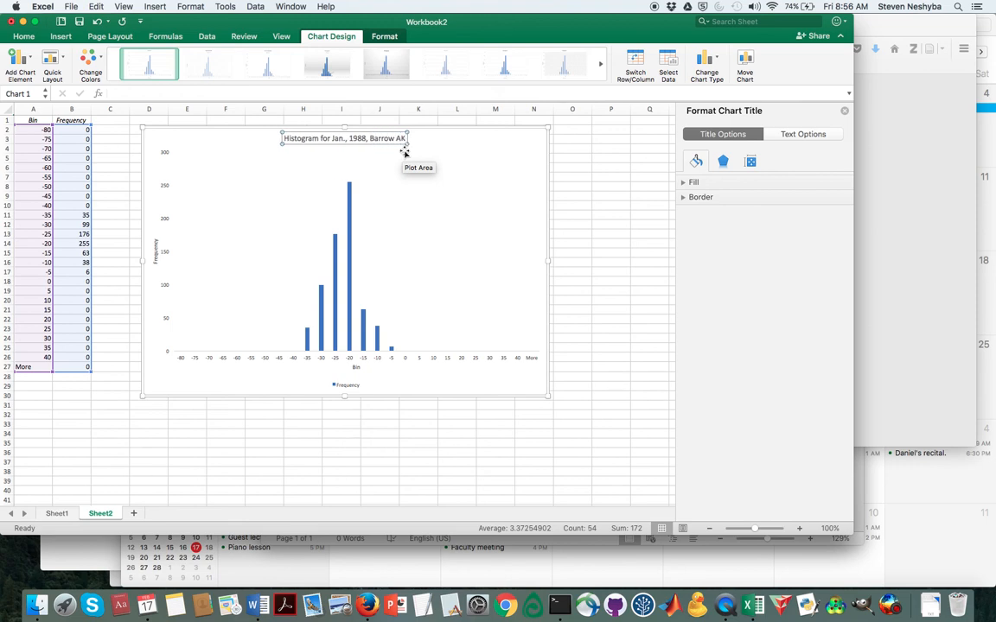
{"action": "left_click", "coordinate": [572, 299]}
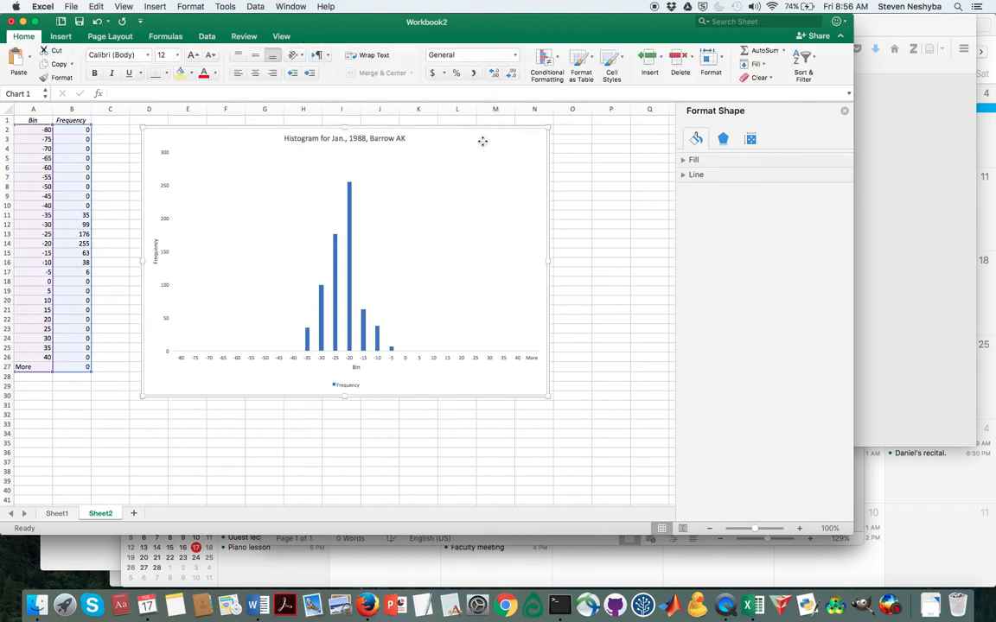
{"action": "left_click", "coordinate": [482, 143]}
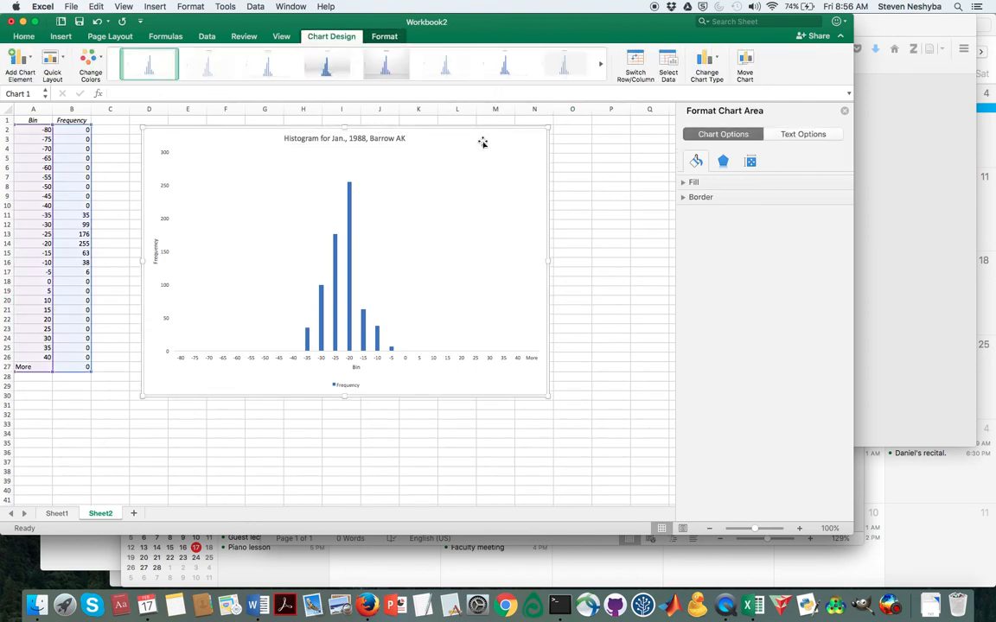
{"action": "mouse_move", "coordinate": [515, 147]}
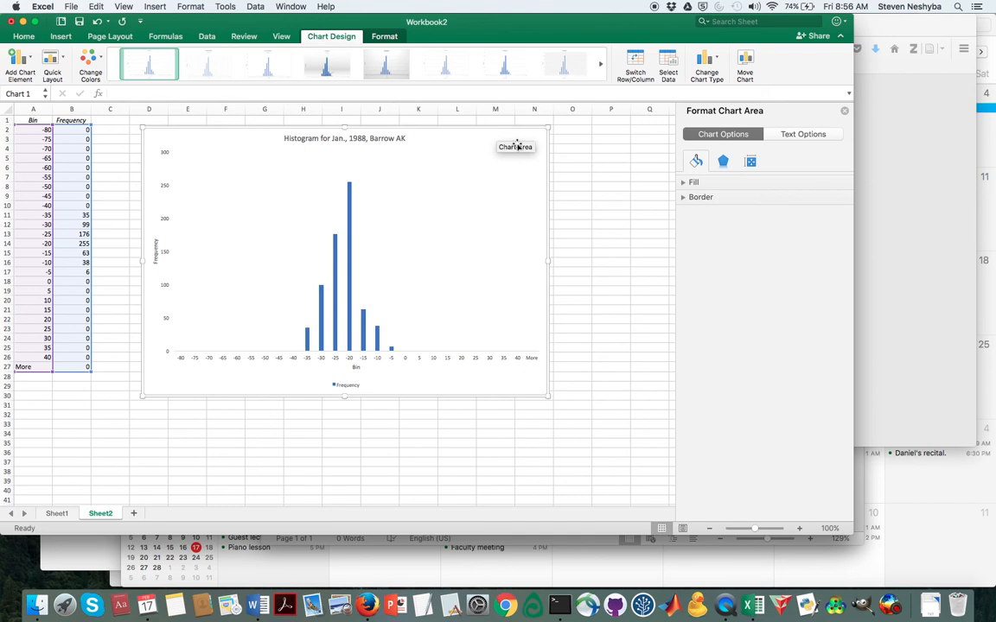
{"action": "mouse_move", "coordinate": [256, 600]}
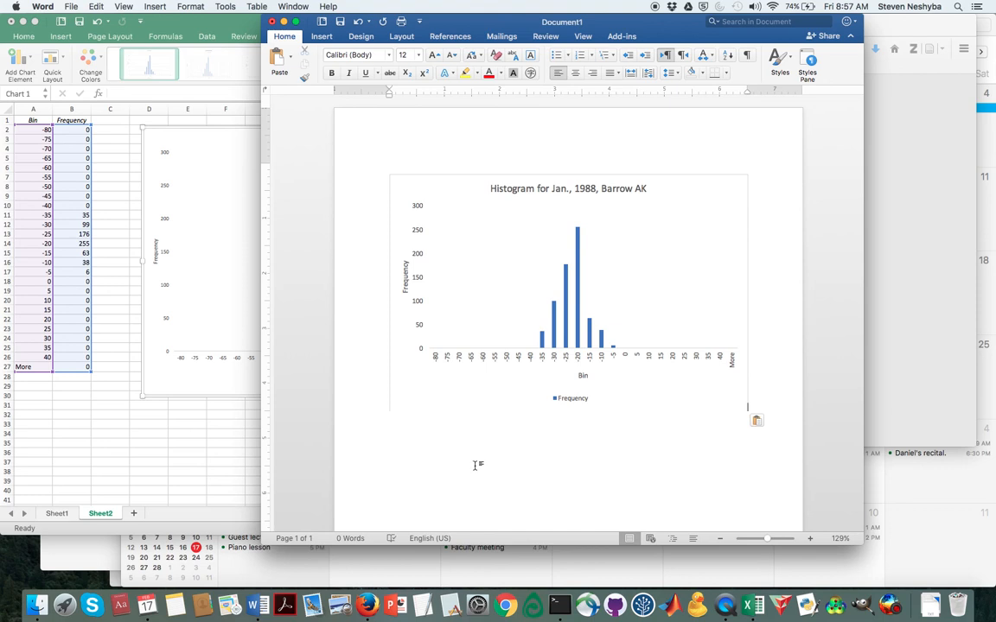
{"action": "mouse_move", "coordinate": [771, 397]}
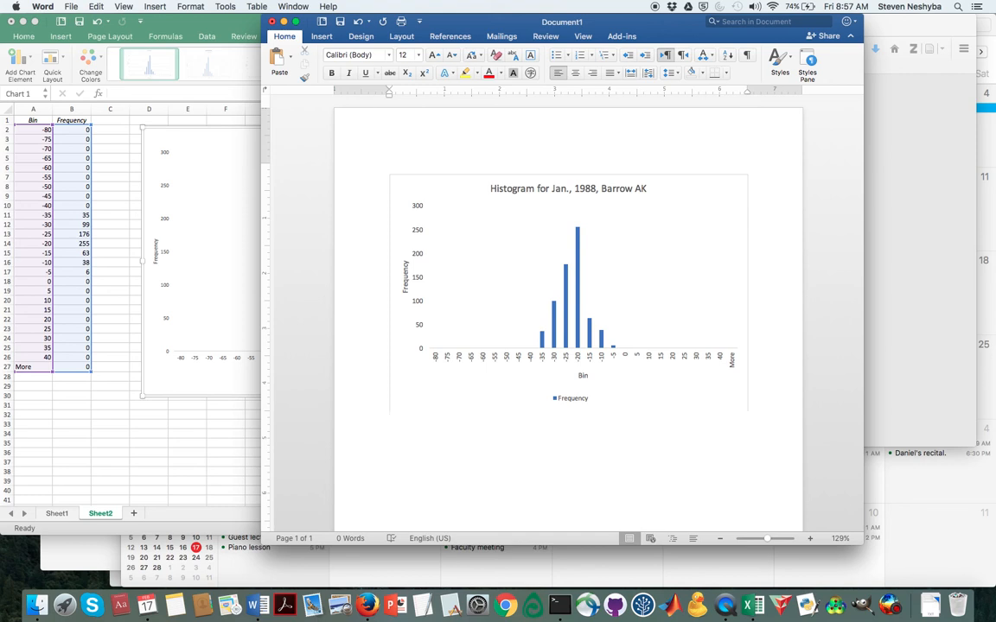
Paste the titled Barrow AK histogram chart into Word's blank Document1
{"action": "left_click", "coordinate": [389, 417]}
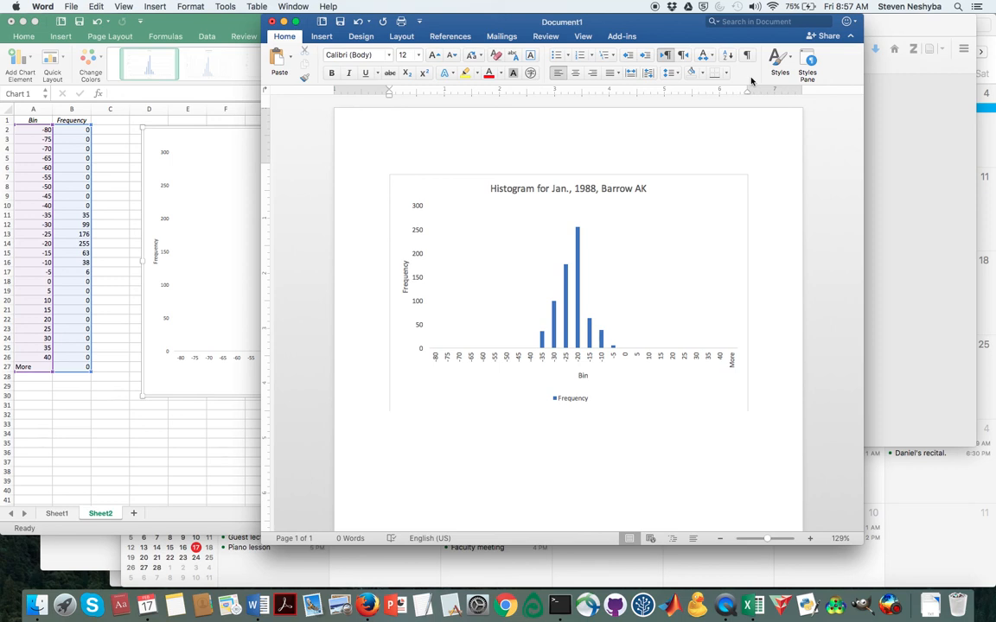
{"action": "mouse_move", "coordinate": [573, 254]}
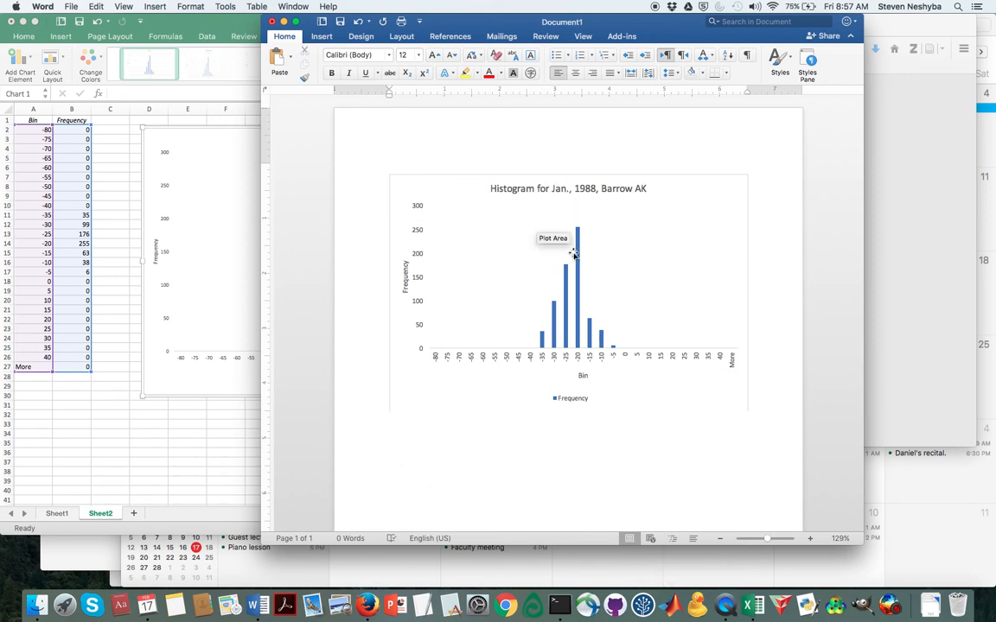
{"action": "mouse_move", "coordinate": [732, 288]}
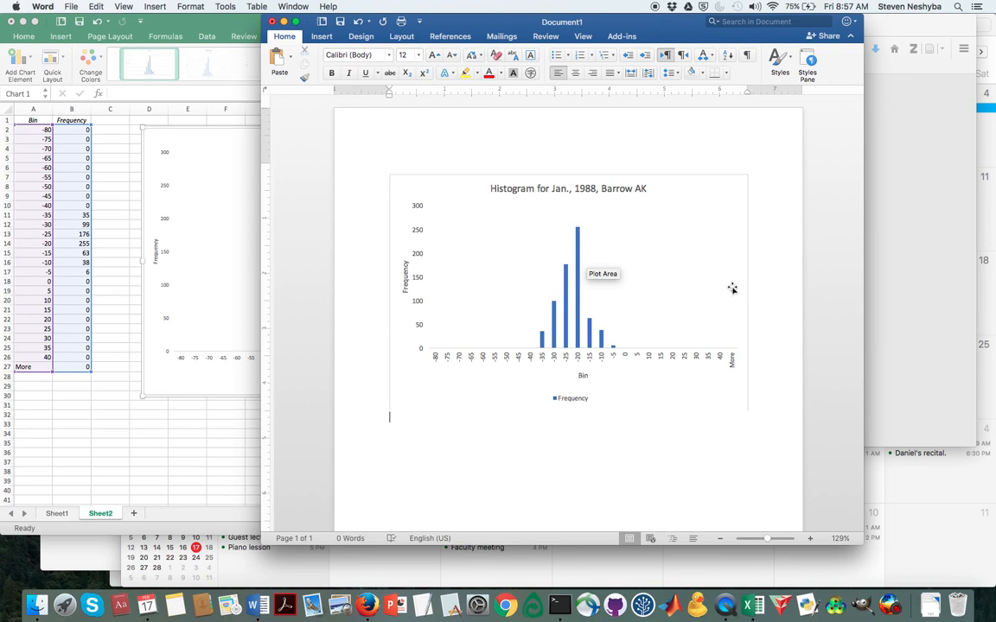
{"action": "mouse_move", "coordinate": [764, 301]}
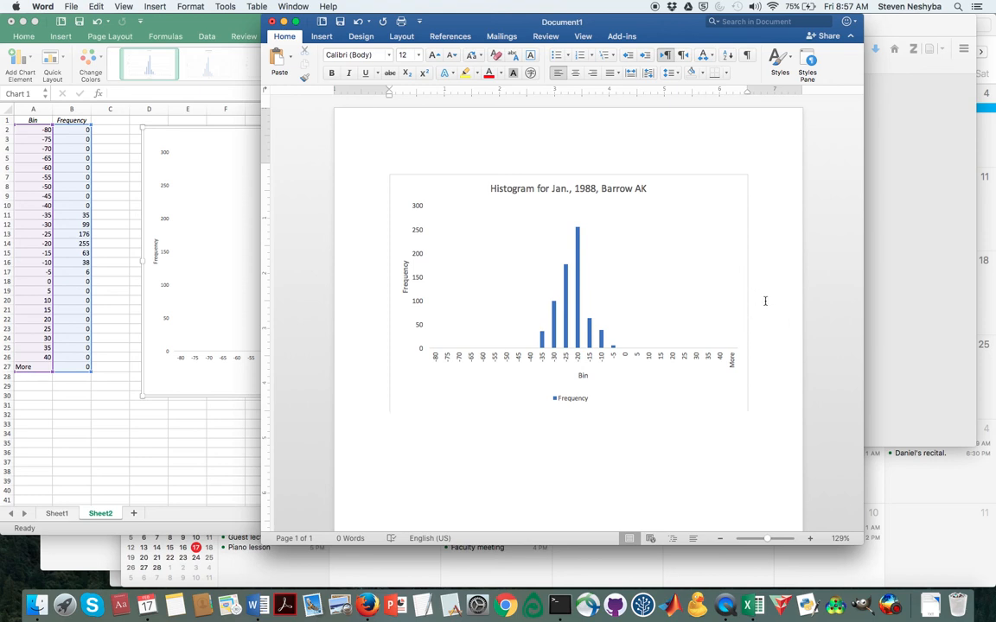